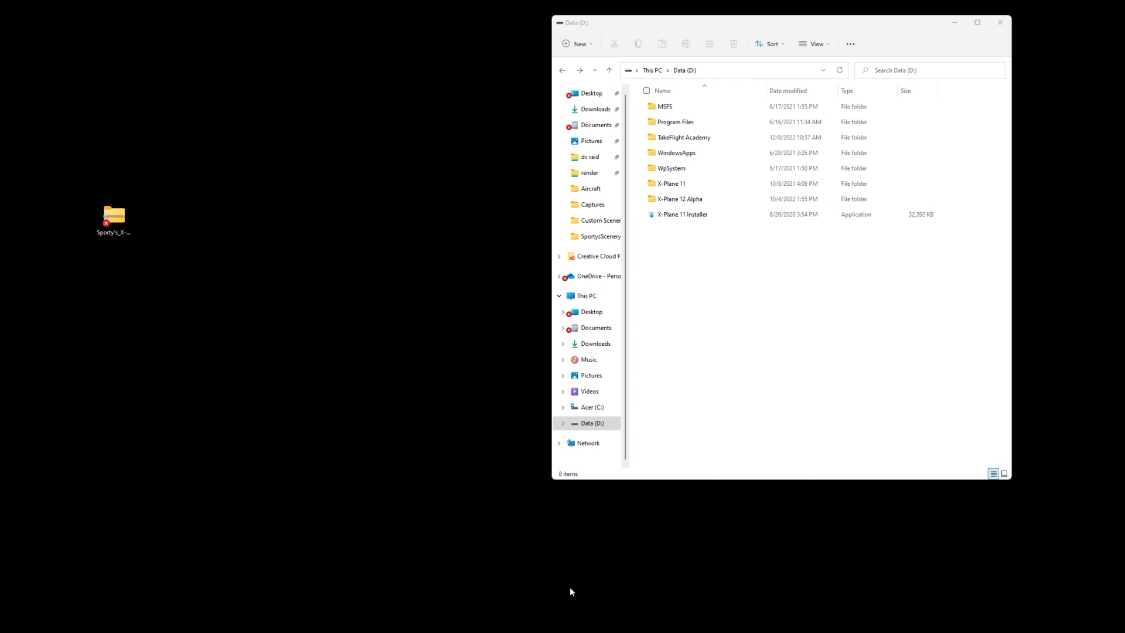
mouse_move(105, 275)
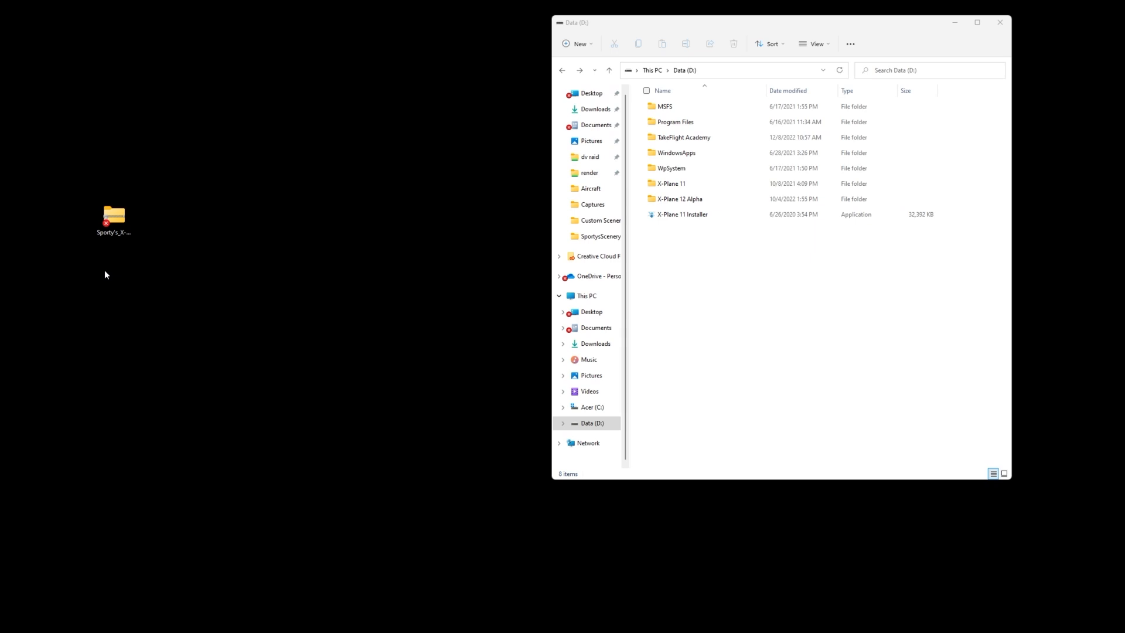
mouse_move(518, 71)
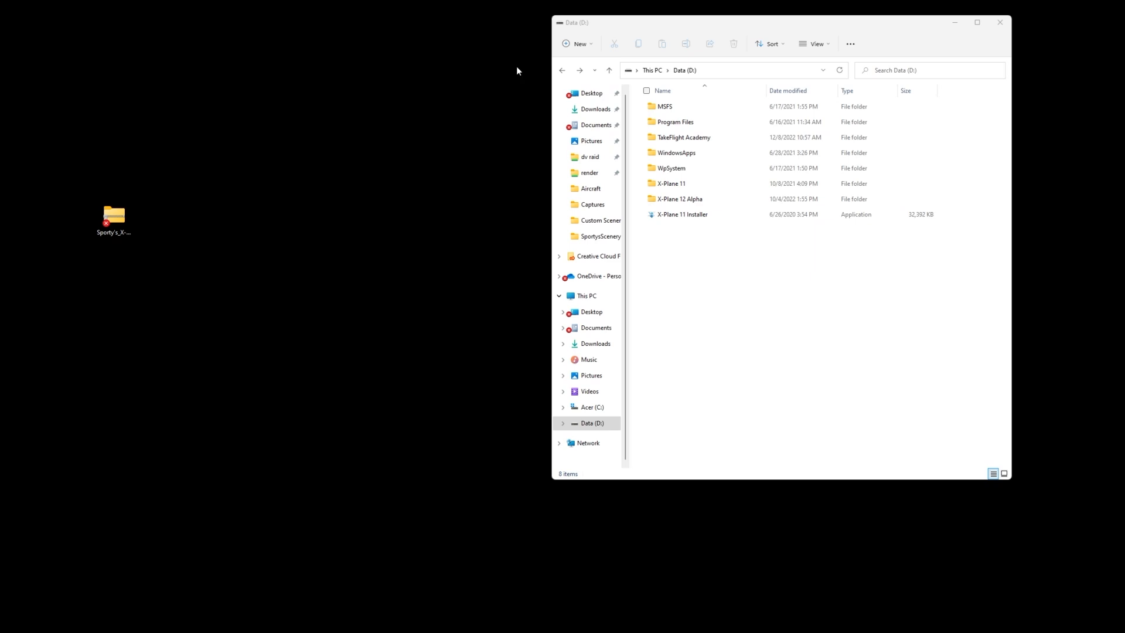
mouse_move(619, 33)
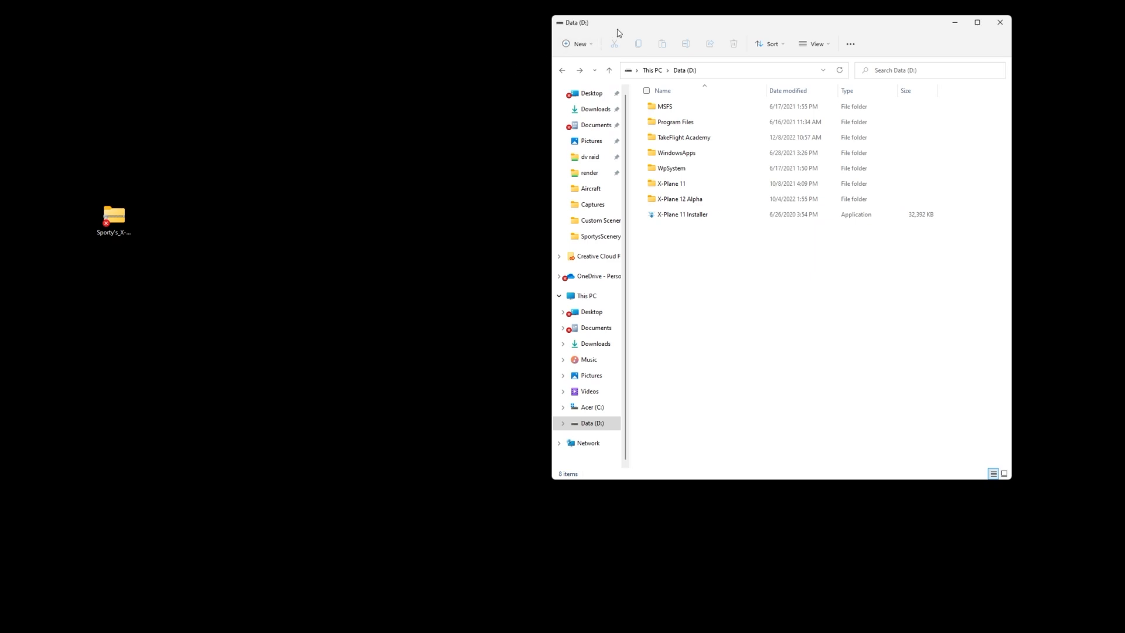
Open X-Plane 12 Alpha on Data (D:), peek inside X-Plane 12, then return
click(671, 168)
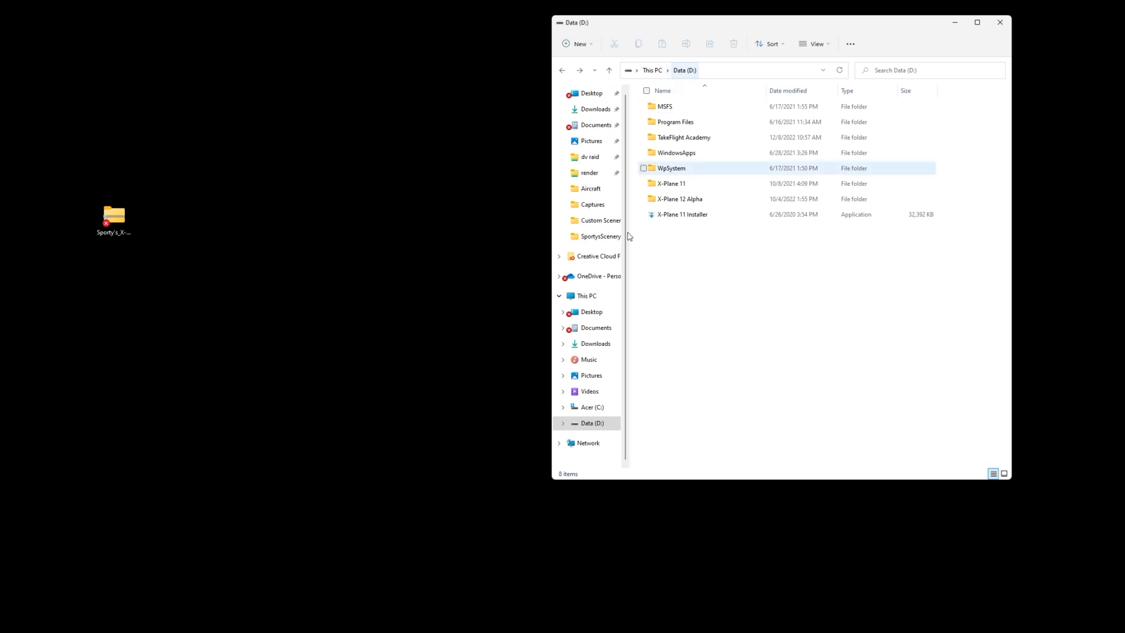
click(678, 199)
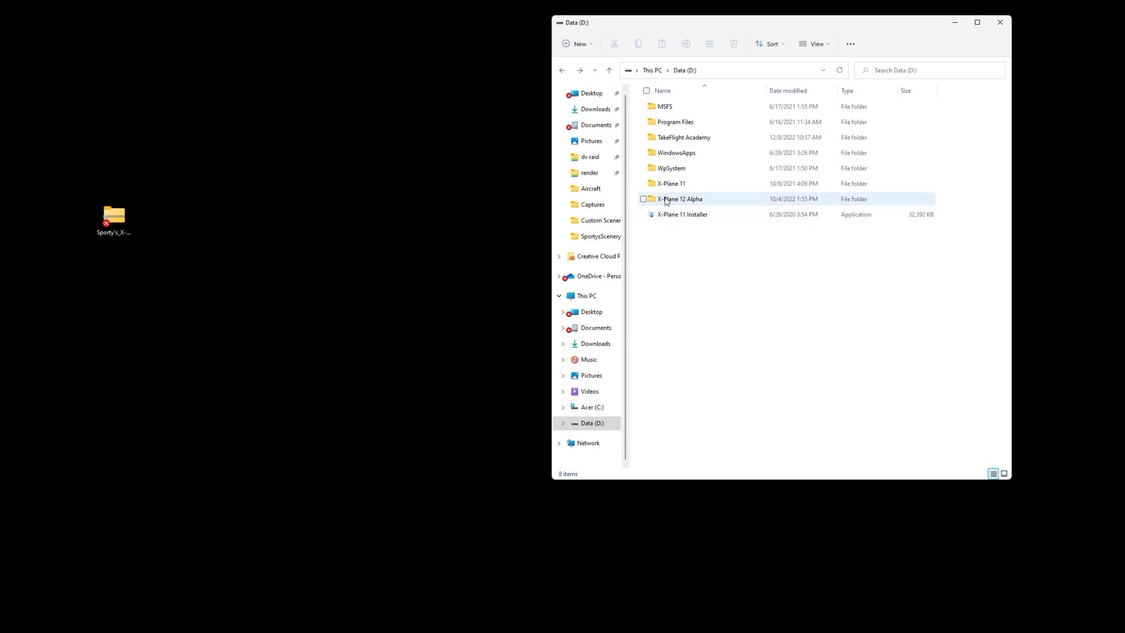
click(657, 235)
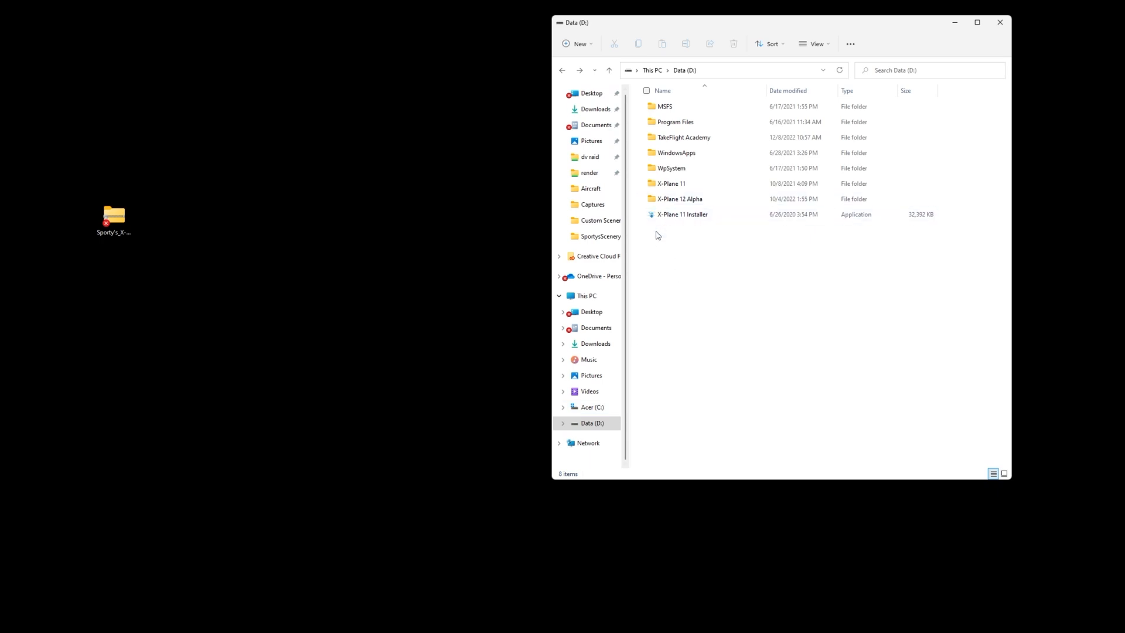
click(679, 198)
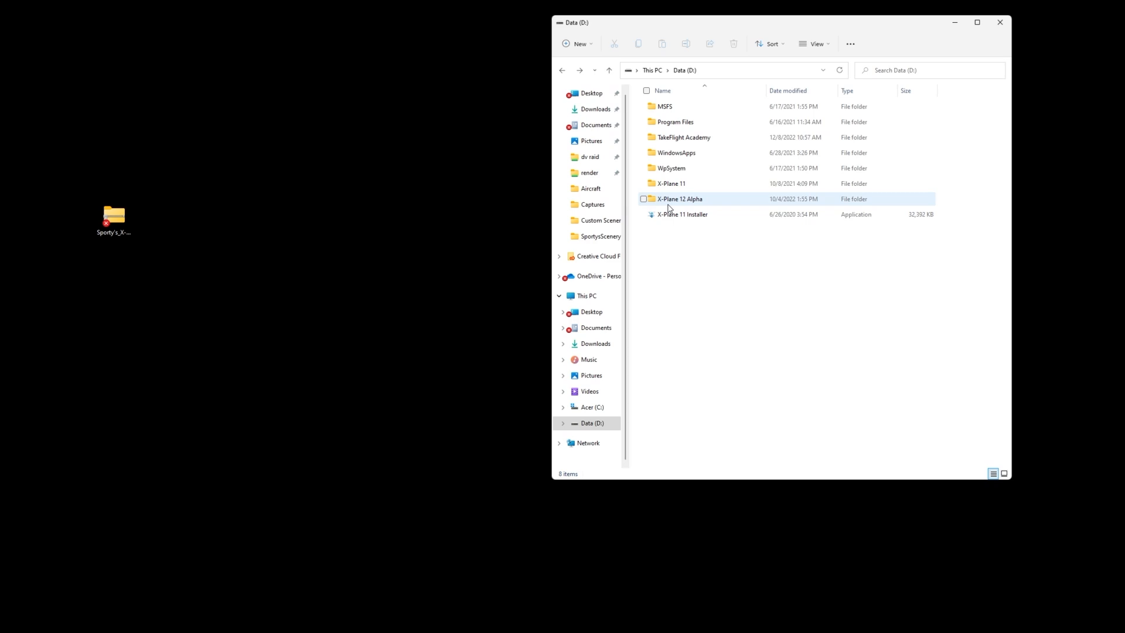
double_click(679, 199)
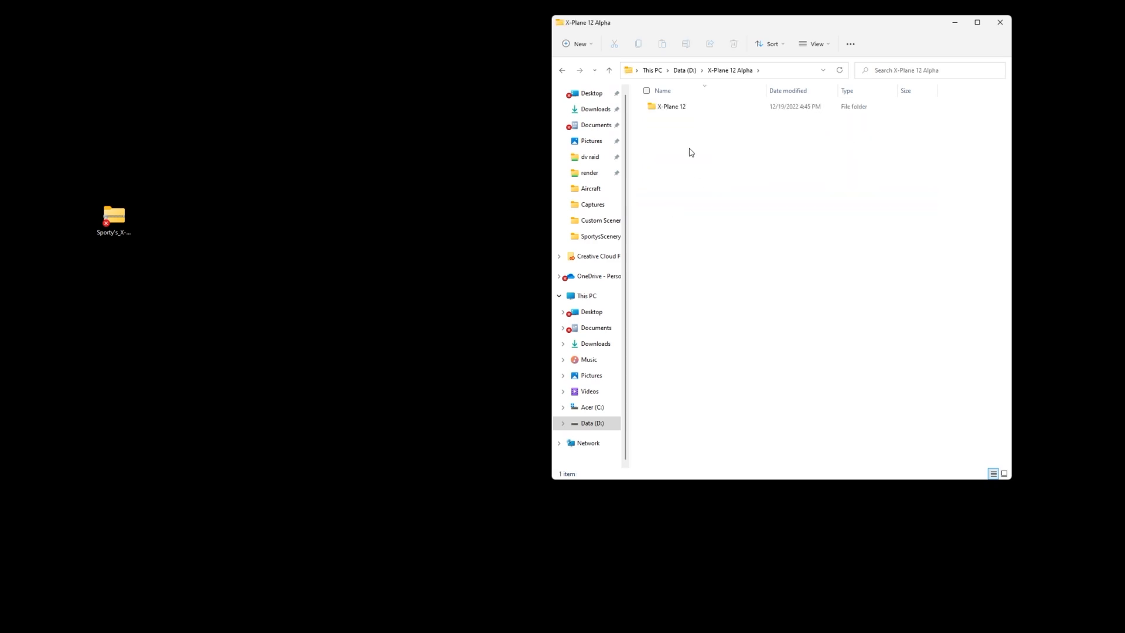
mouse_move(681, 120)
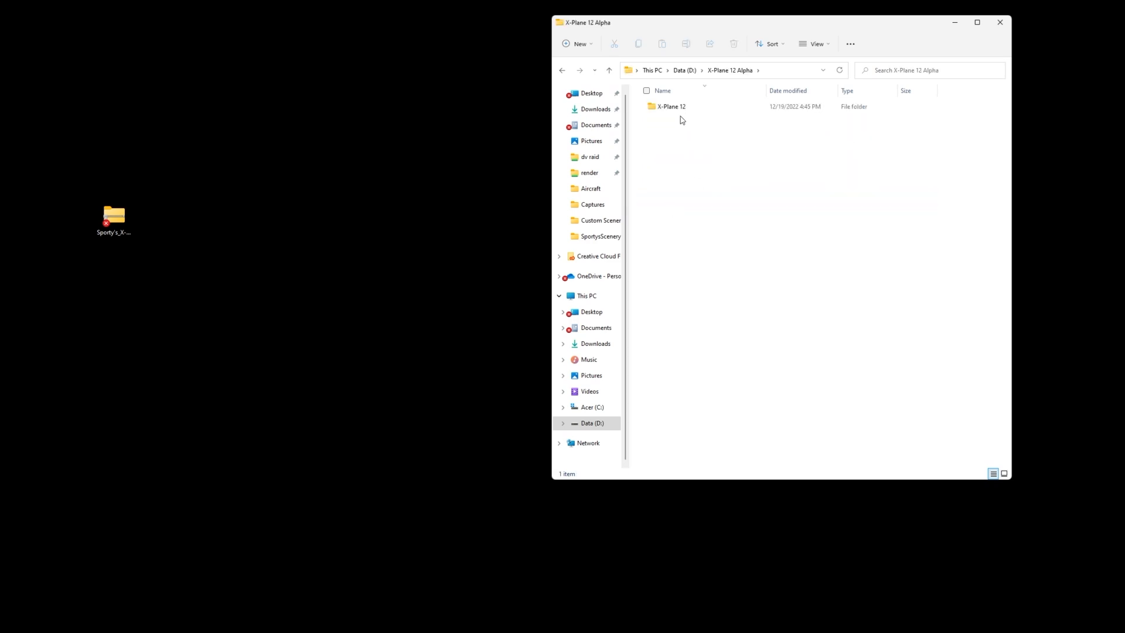
double_click(671, 106)
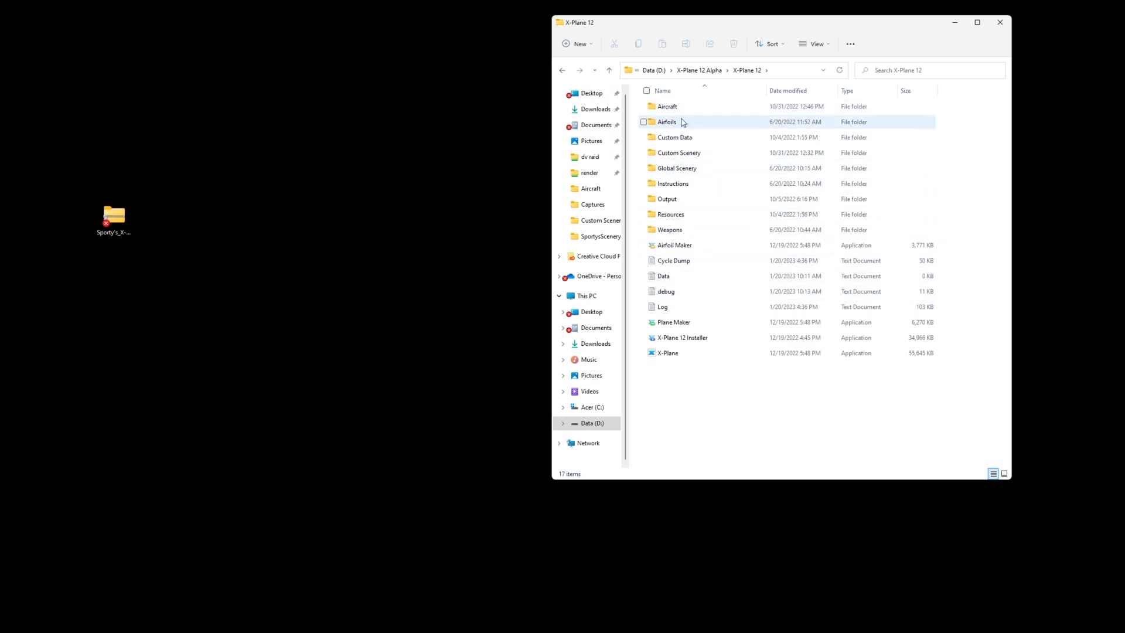
click(563, 70)
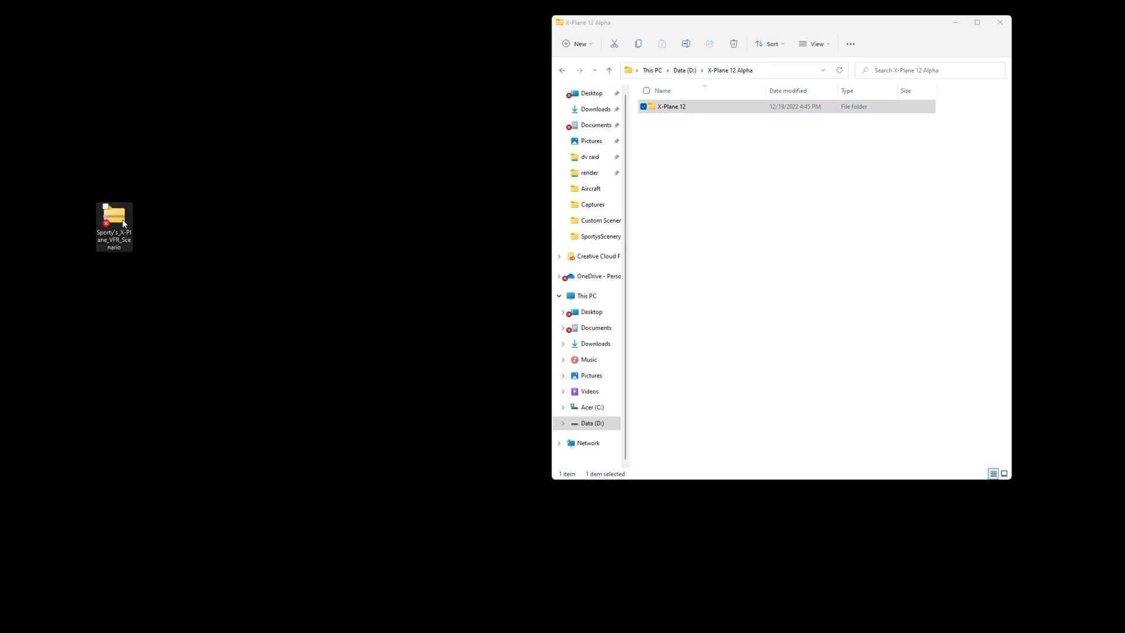
Open the Sporty's Scenario Loader folder in the VFR scenario zip, browse its PDFs, select Aircraft
double_click(113, 217)
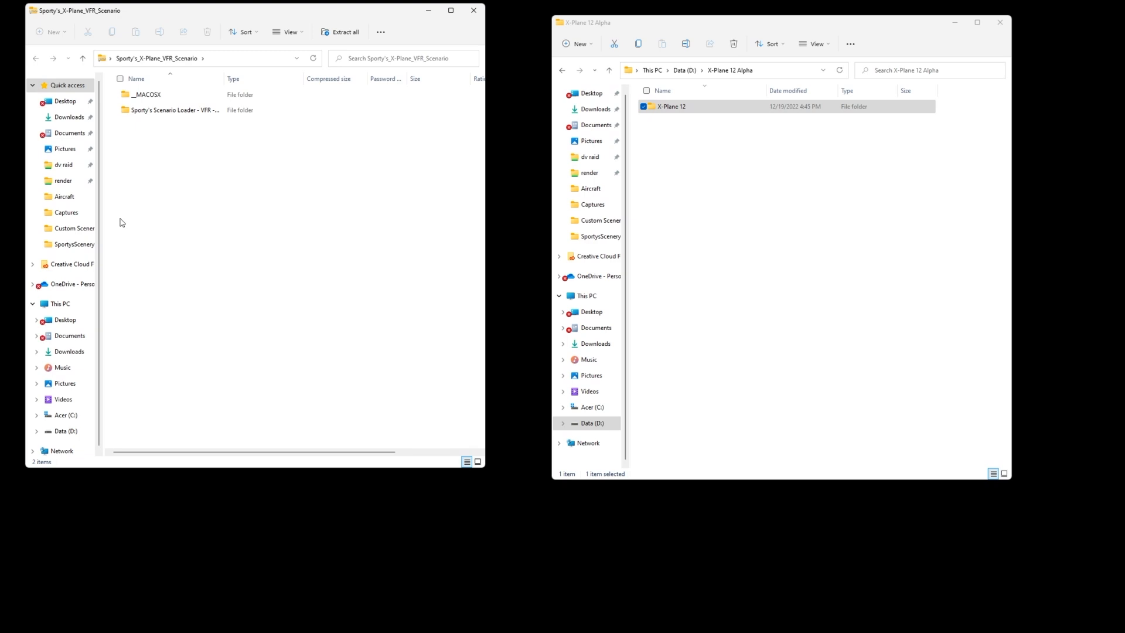
mouse_move(165, 151)
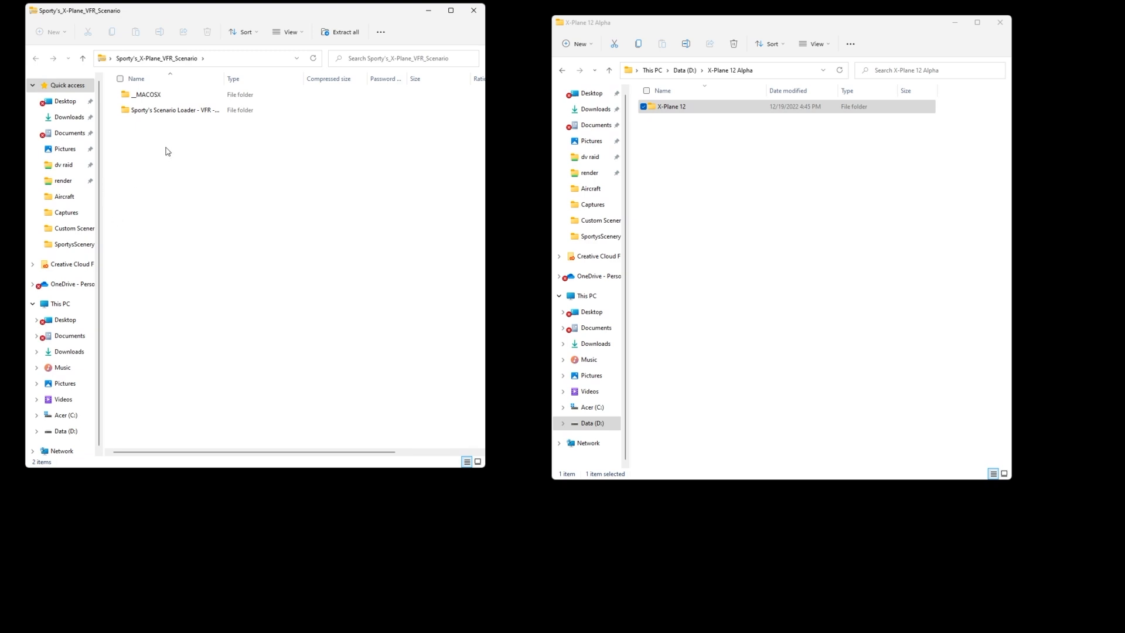
double_click(174, 110)
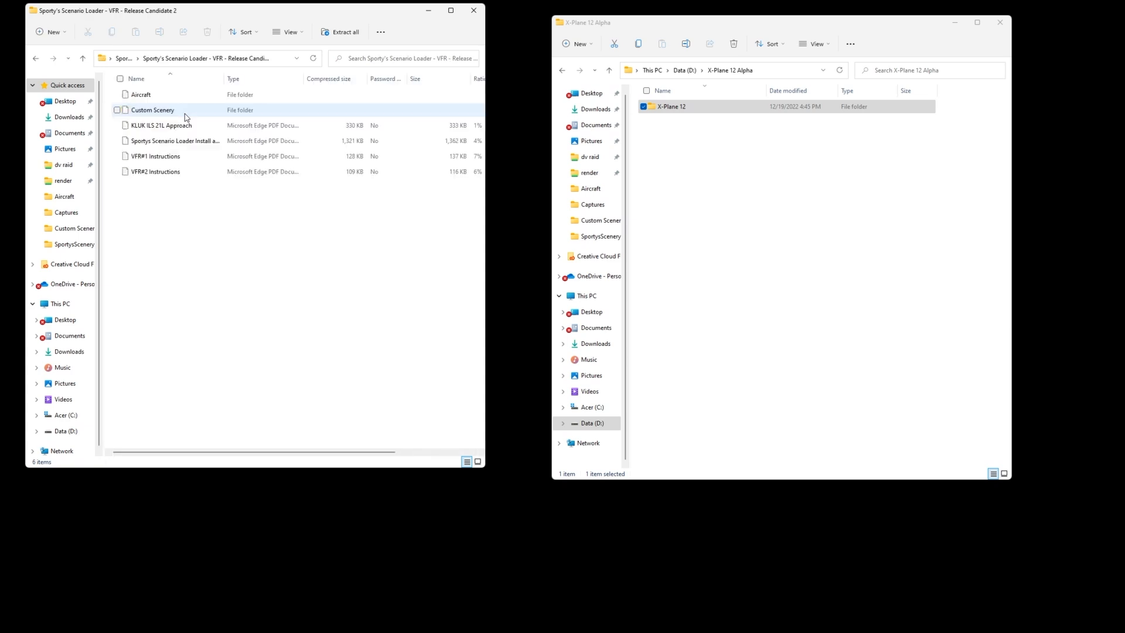
click(175, 141)
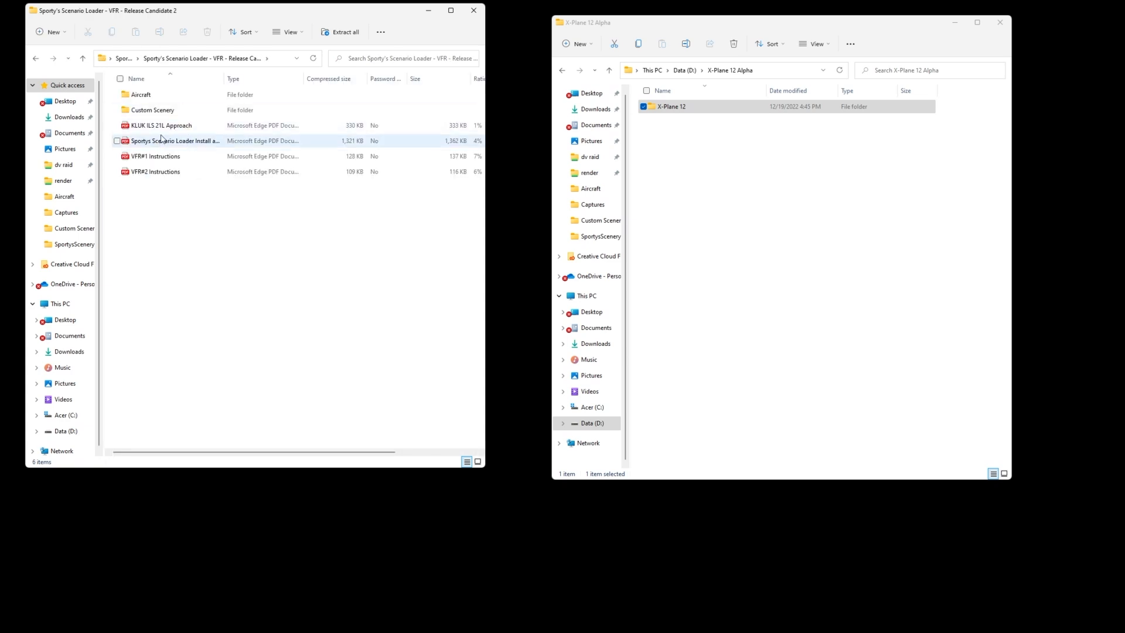
click(158, 124)
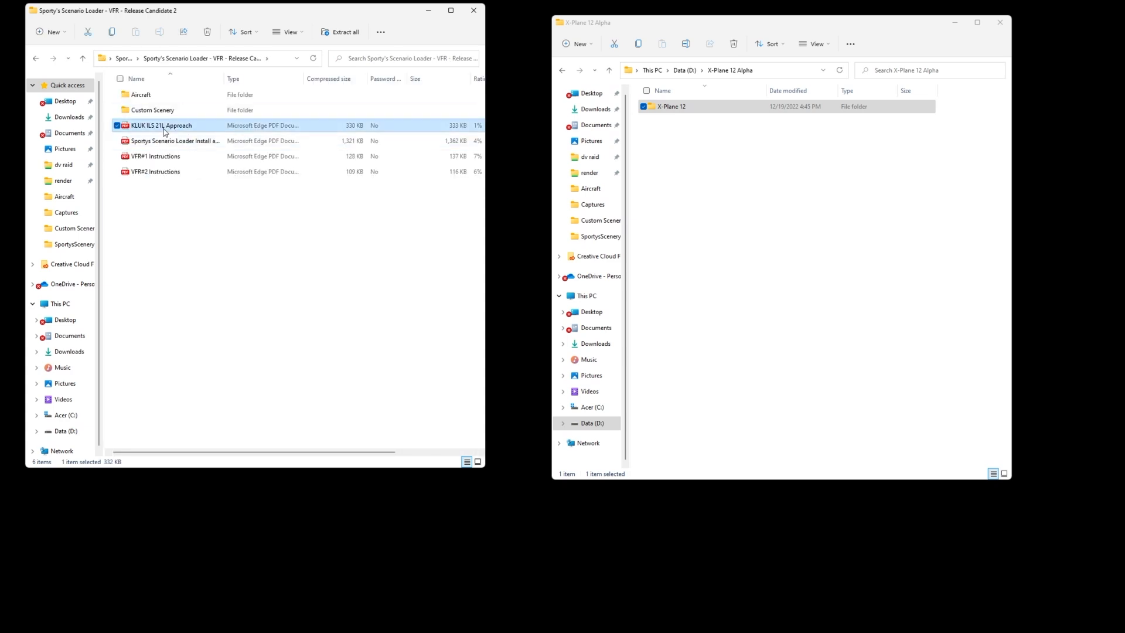
click(175, 140)
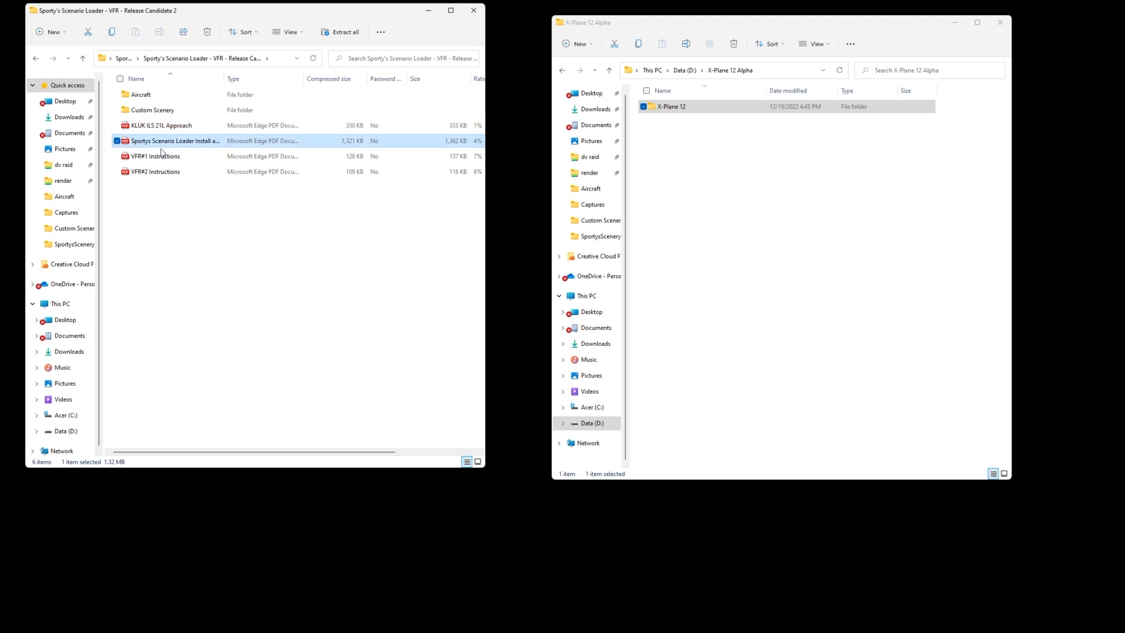
click(155, 156)
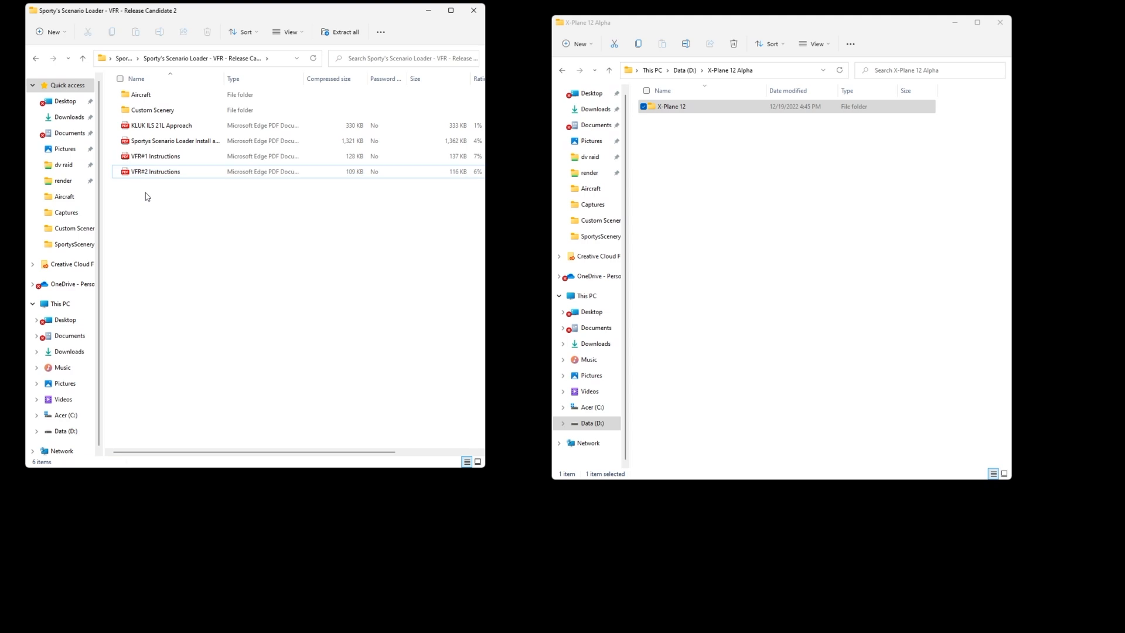
click(140, 94)
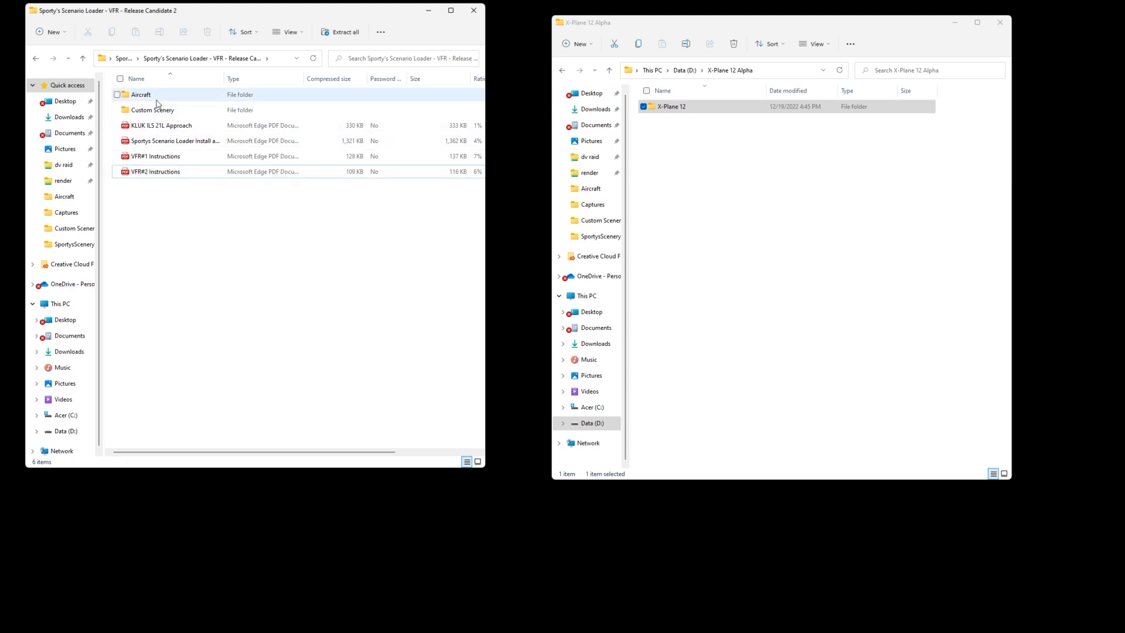
click(140, 94)
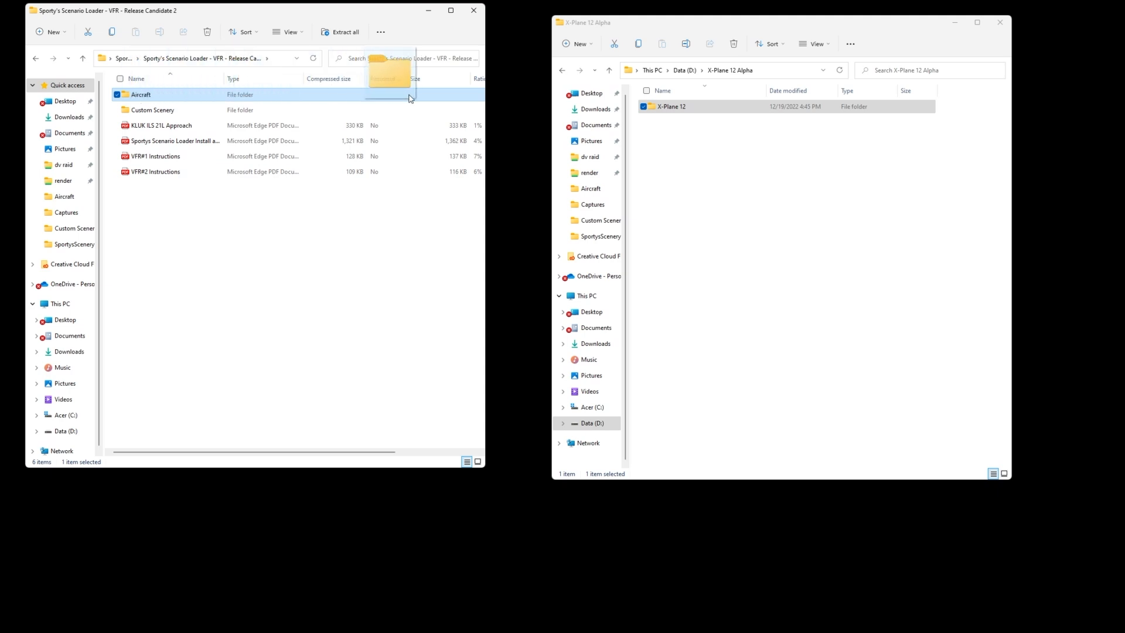
Copy Aircraft (replacing 608 files) and Custom Scenery (replacing 56 files) into X-Plane 12
click(671, 106)
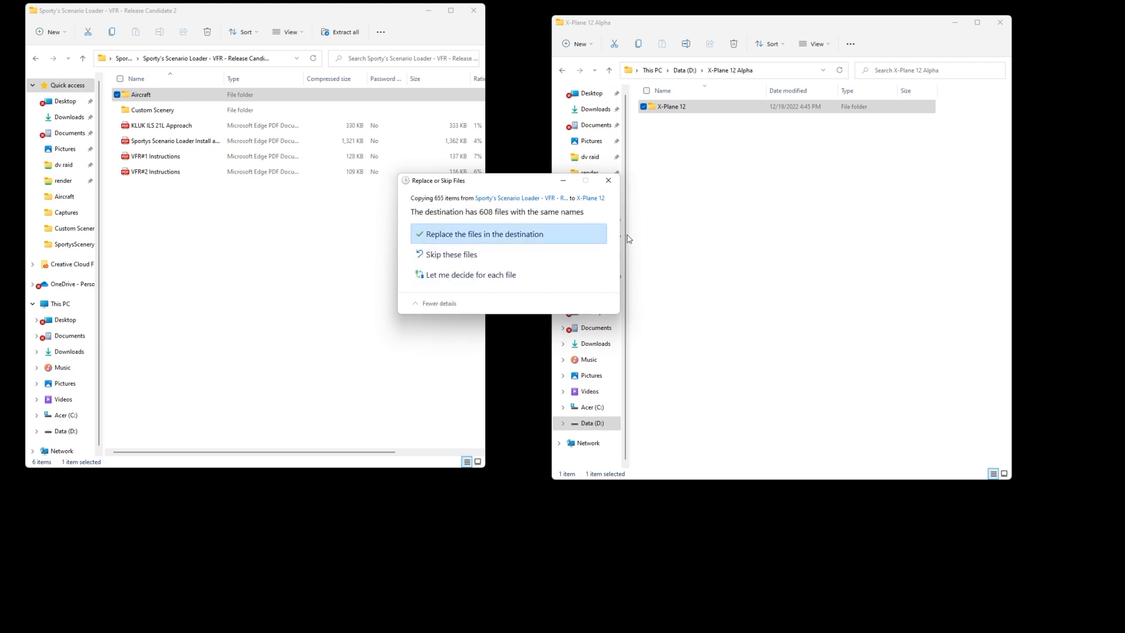
mouse_move(474, 221)
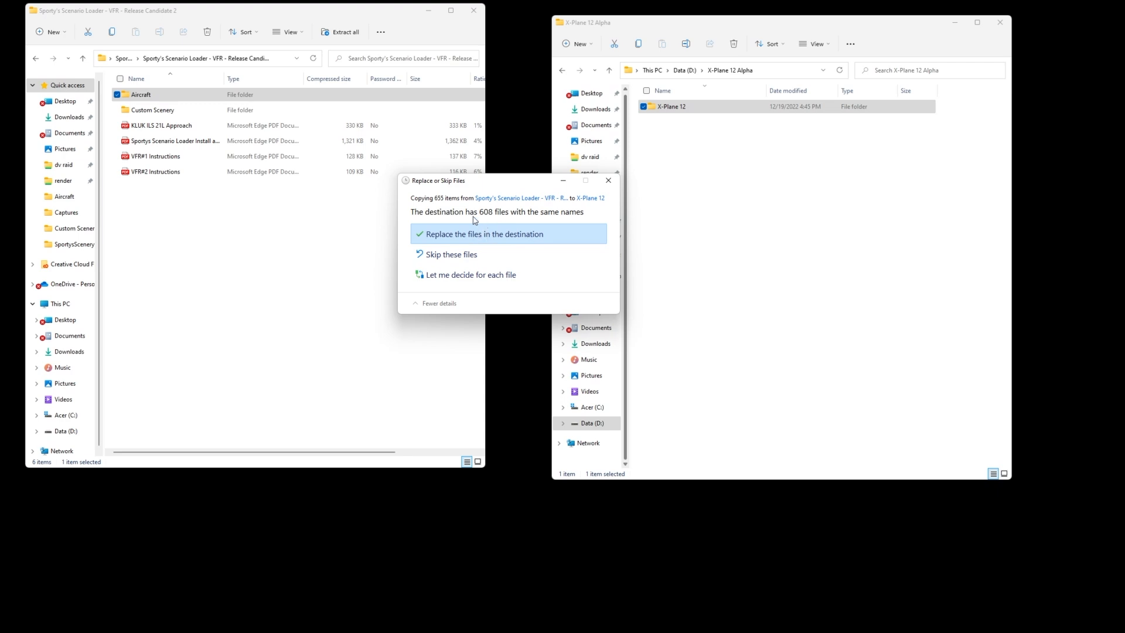
mouse_move(426, 222)
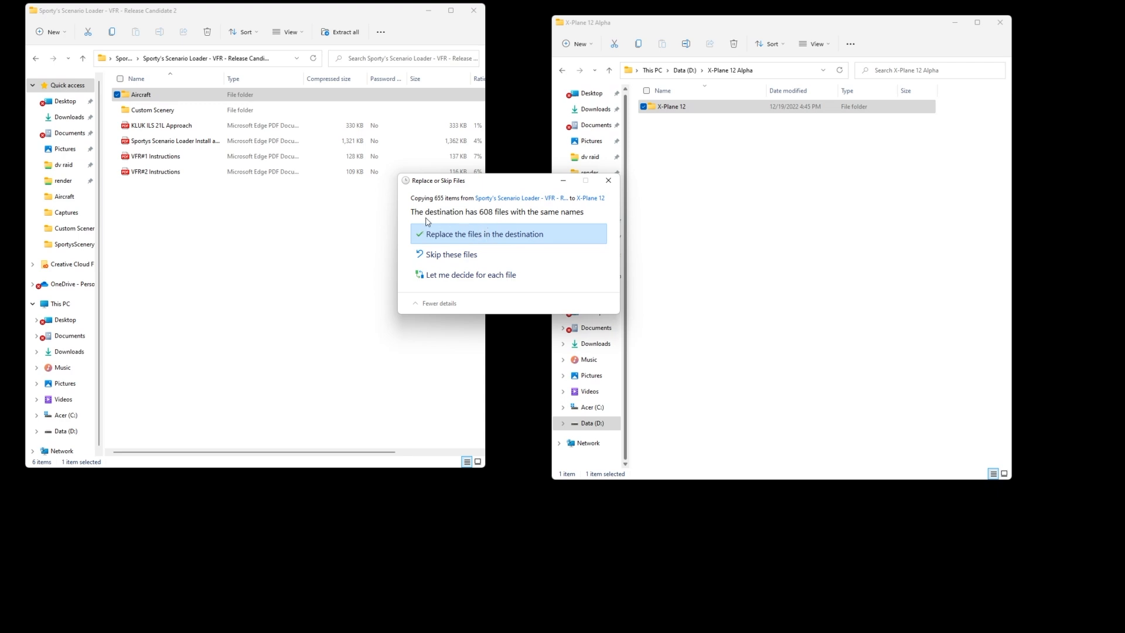
click(483, 233)
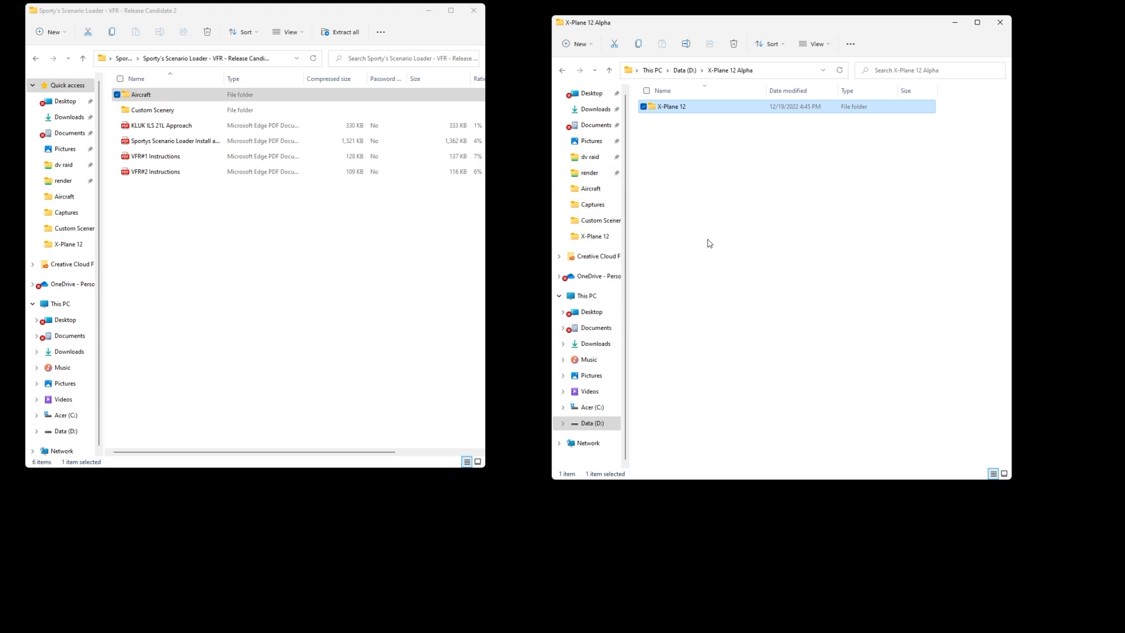
click(153, 110)
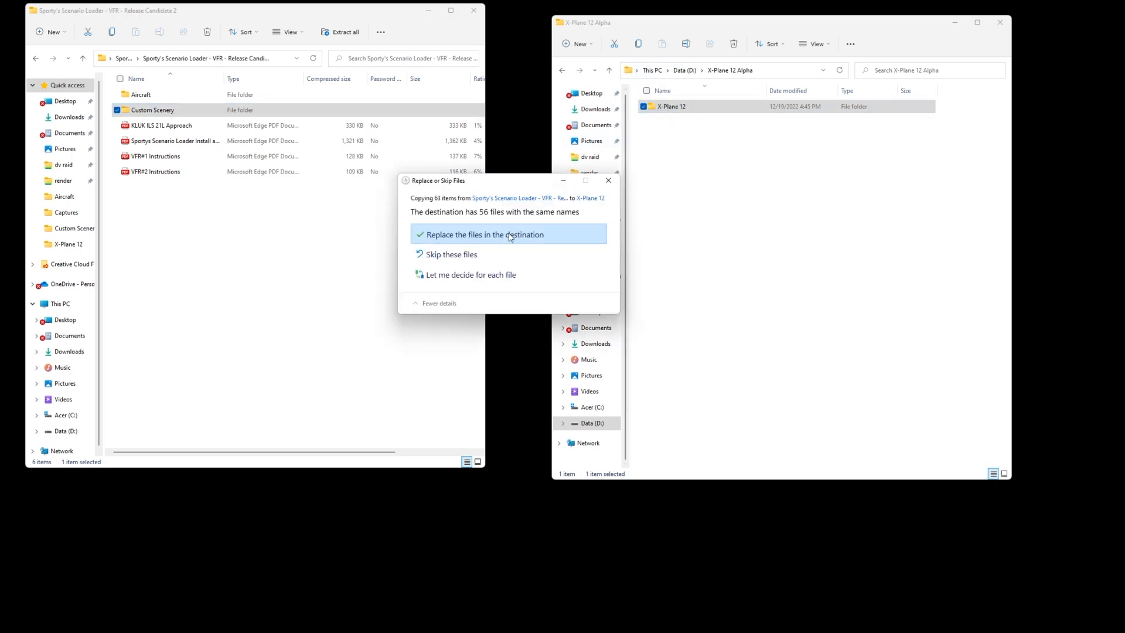
click(485, 233)
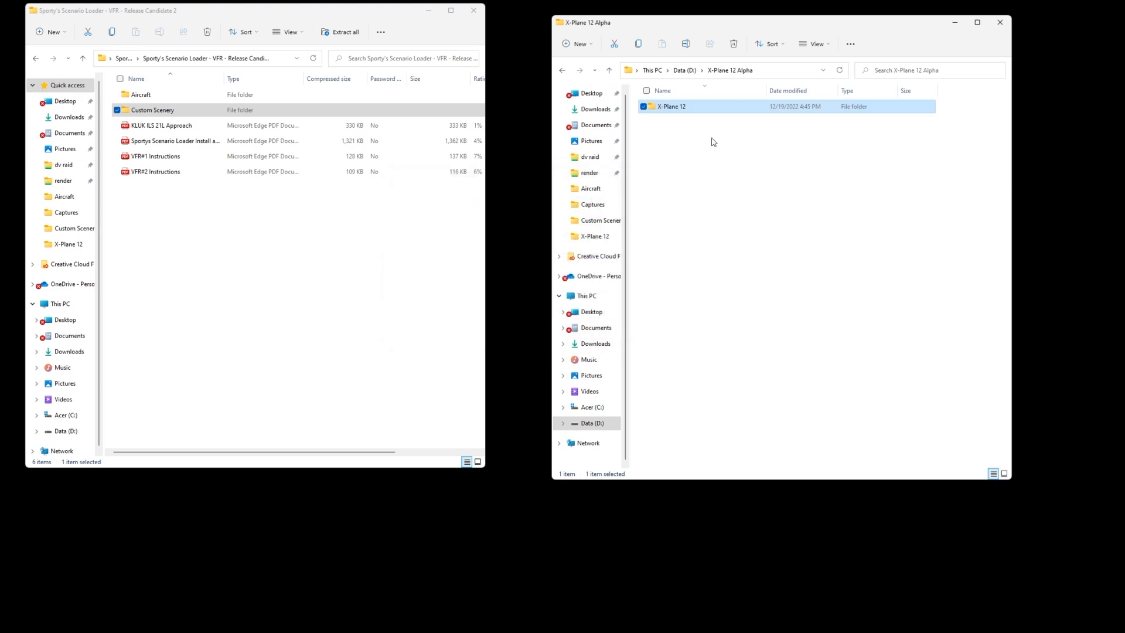
Check that SportysScenery is inside X-Plane 12's Custom Scenery folder
double_click(672, 106)
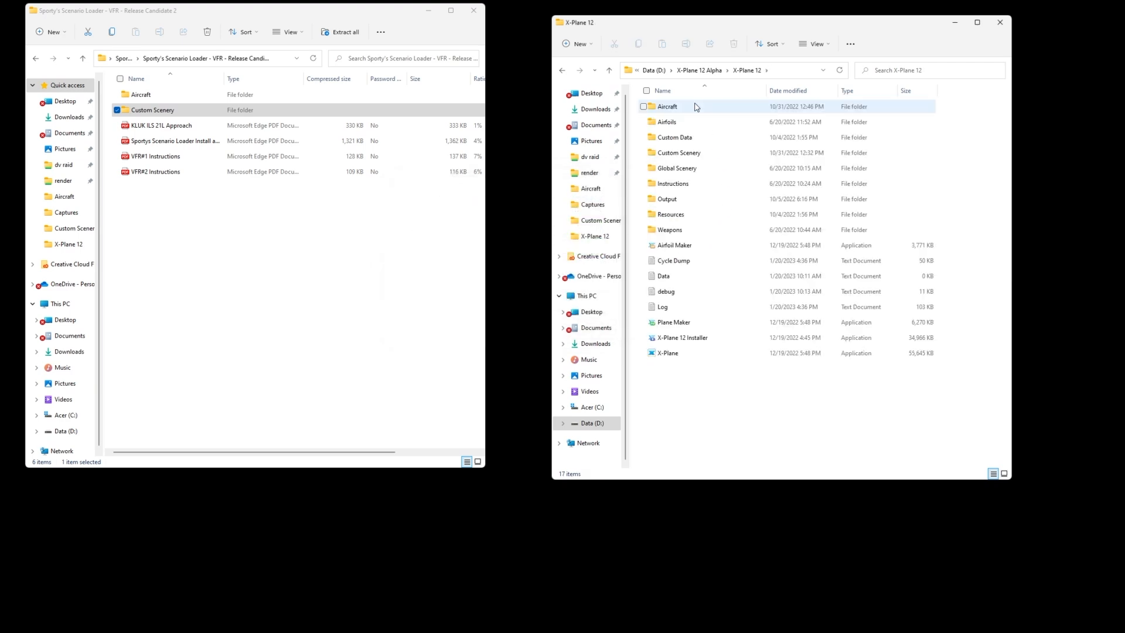
click(677, 152)
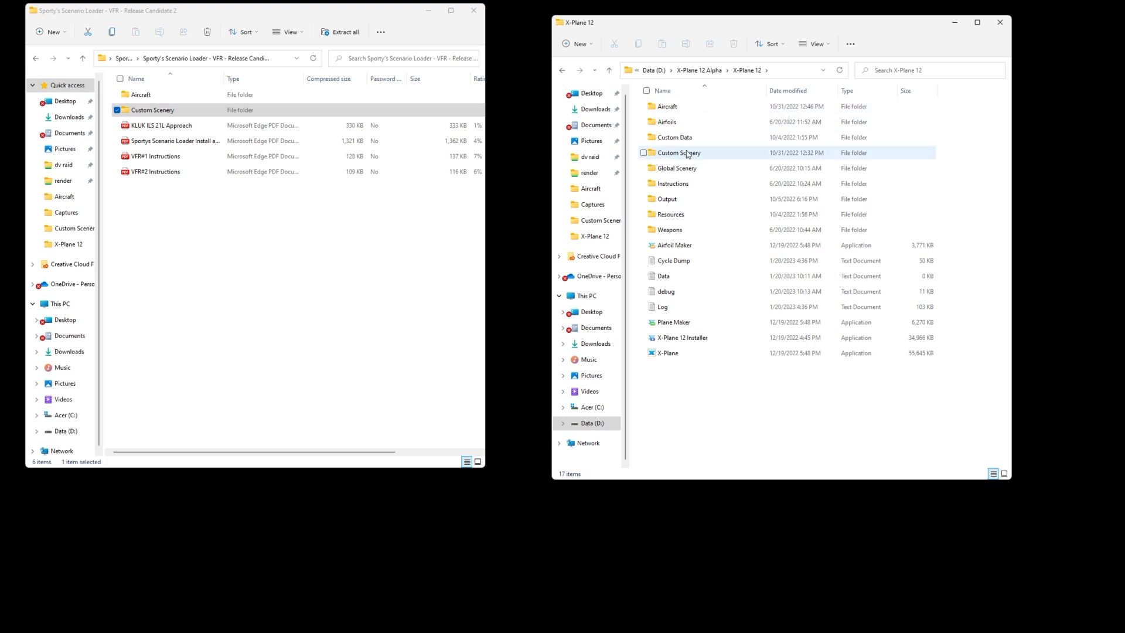
mouse_move(677, 152)
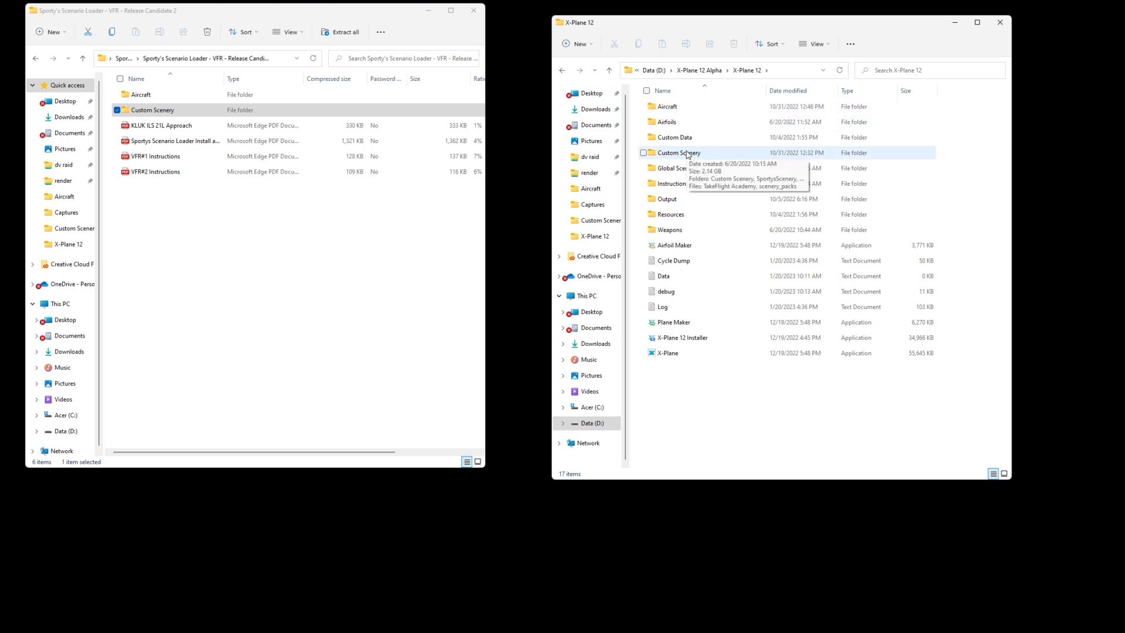
double_click(677, 152)
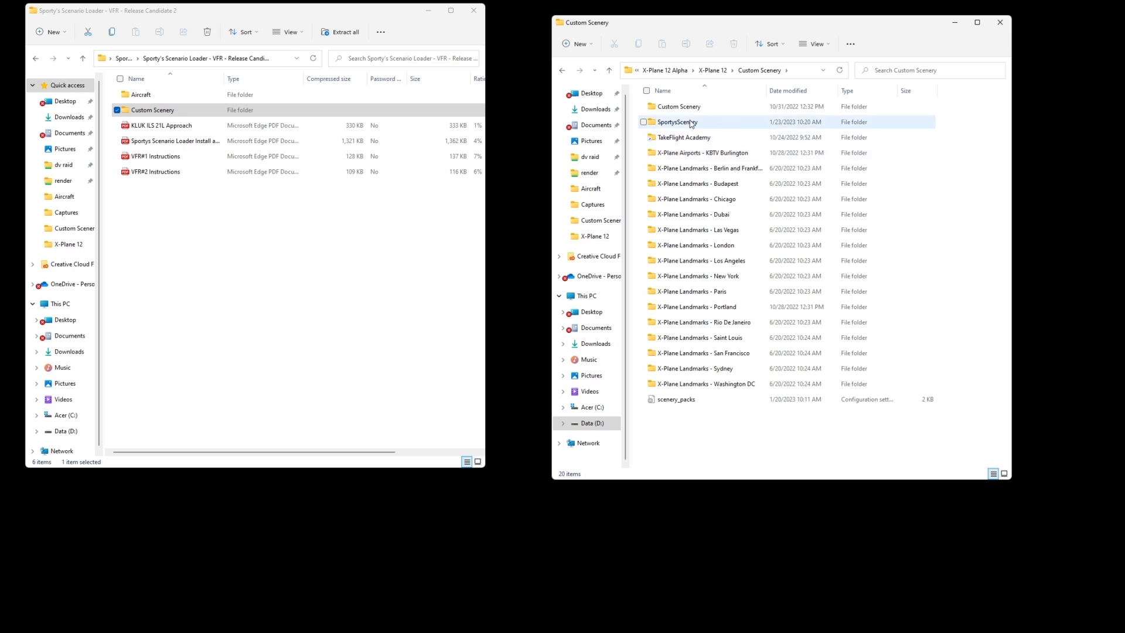
mouse_move(771, 125)
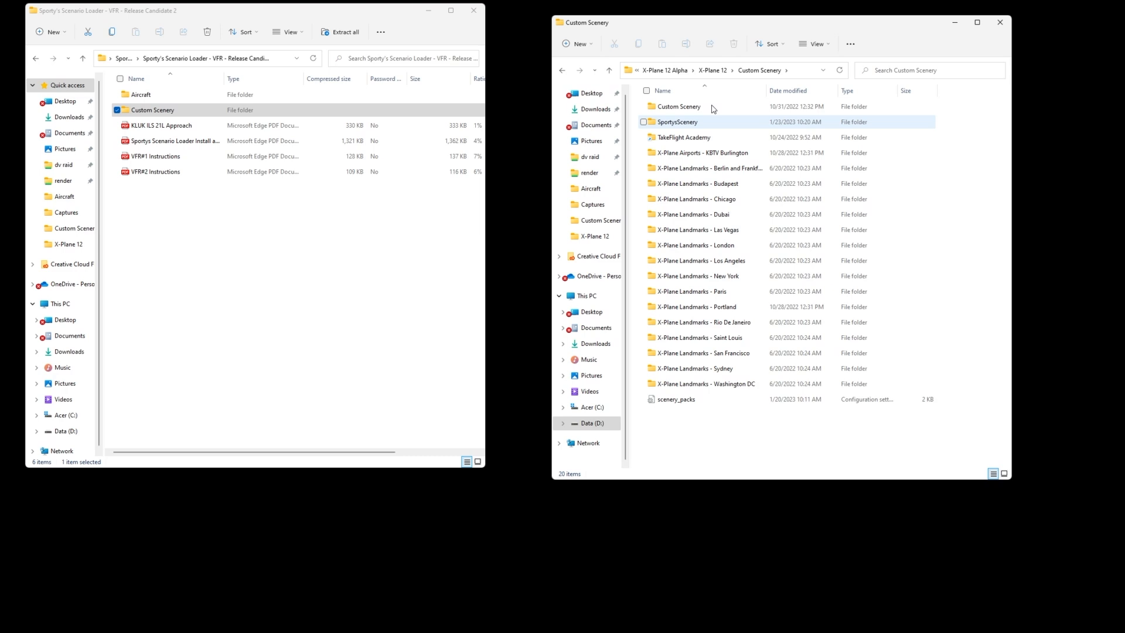
click(778, 69)
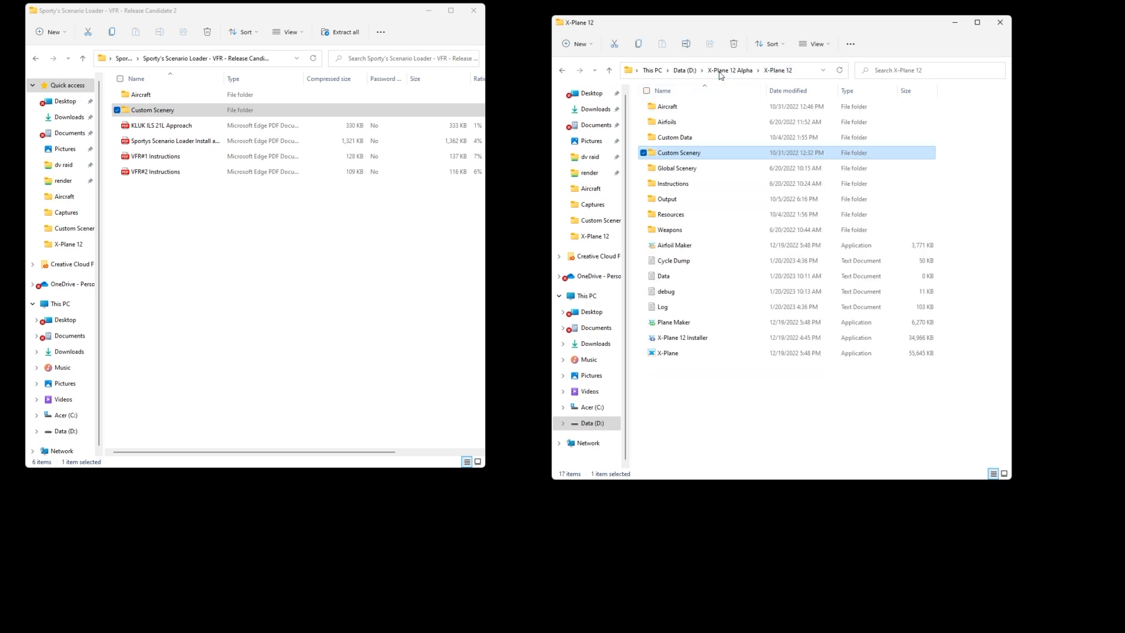
Browse to Aircraft > Laminar Research and select the Cessna 172 SP folder
double_click(667, 106)
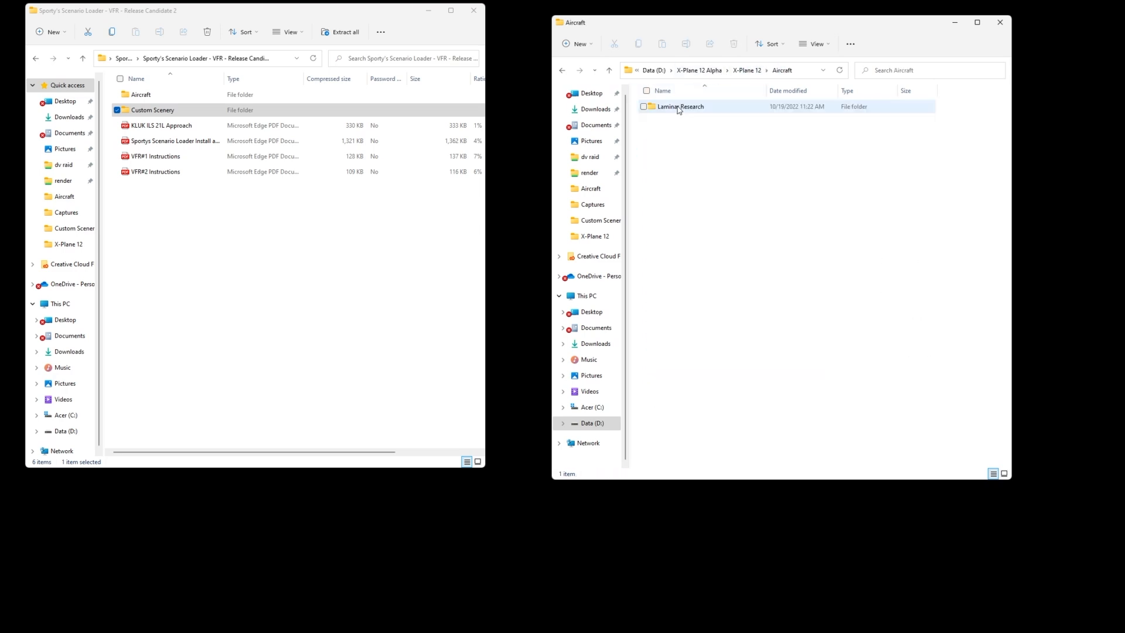
double_click(680, 106)
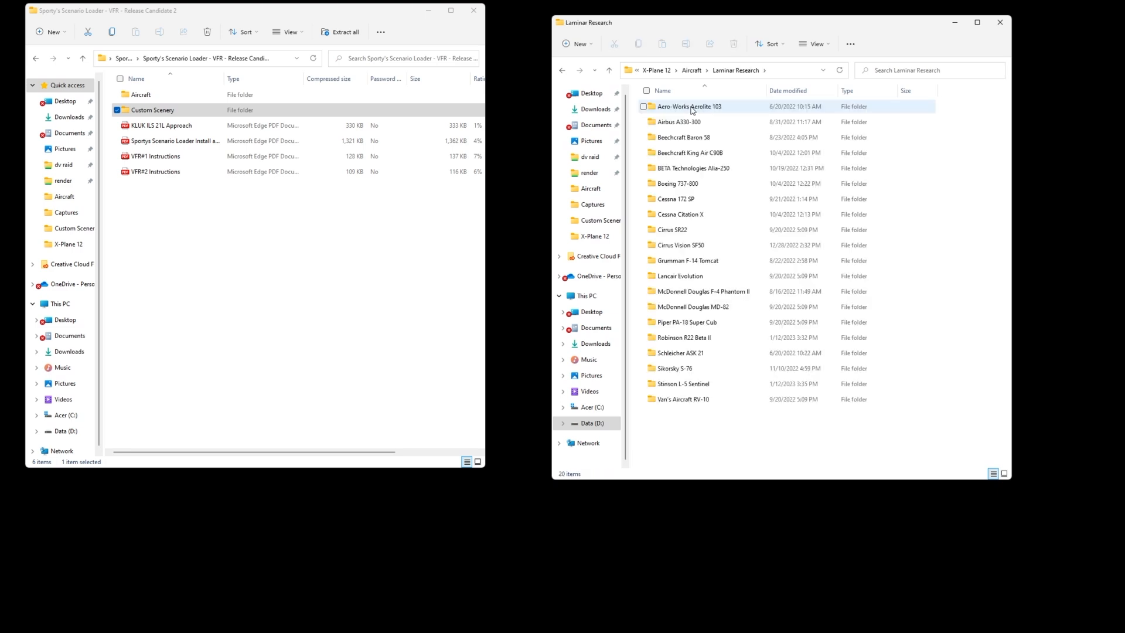
click(675, 199)
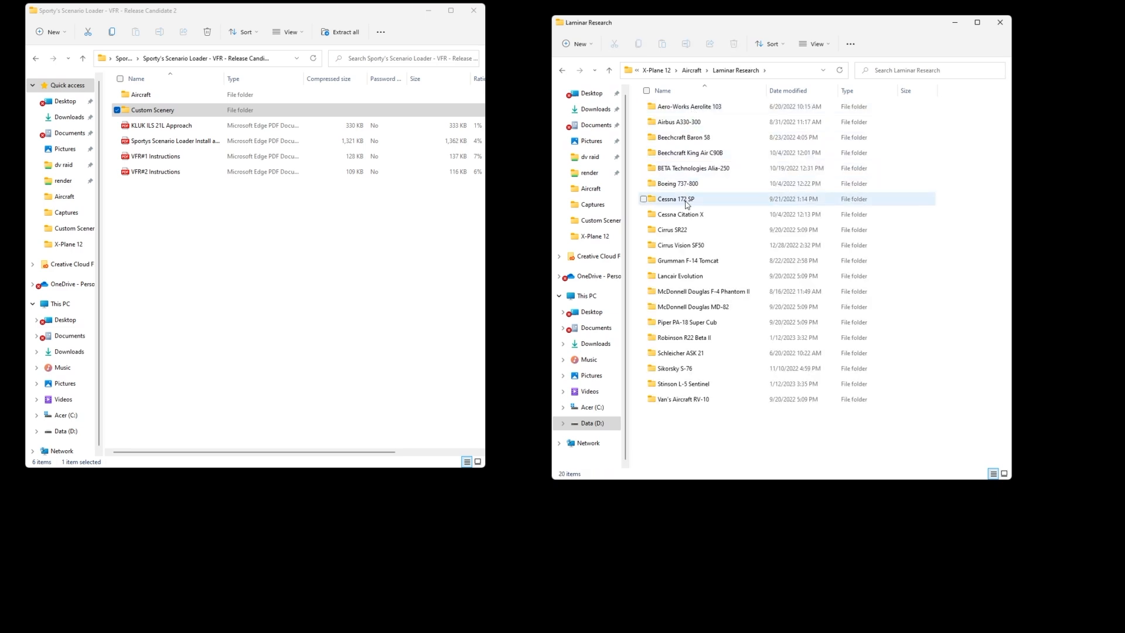
mouse_move(685, 199)
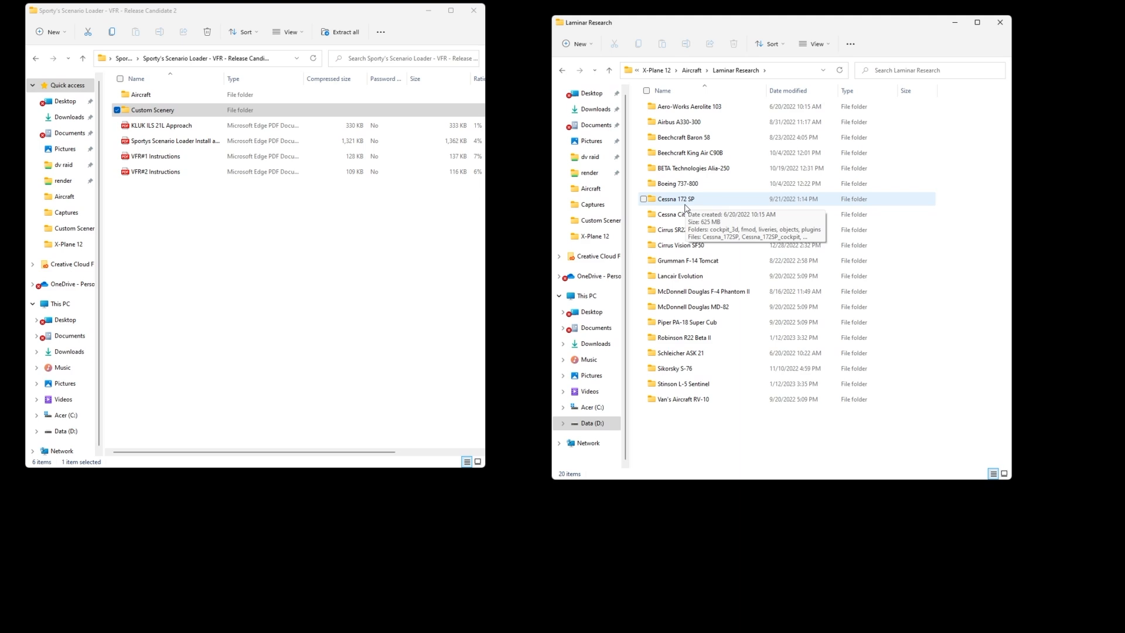
mouse_move(946, 202)
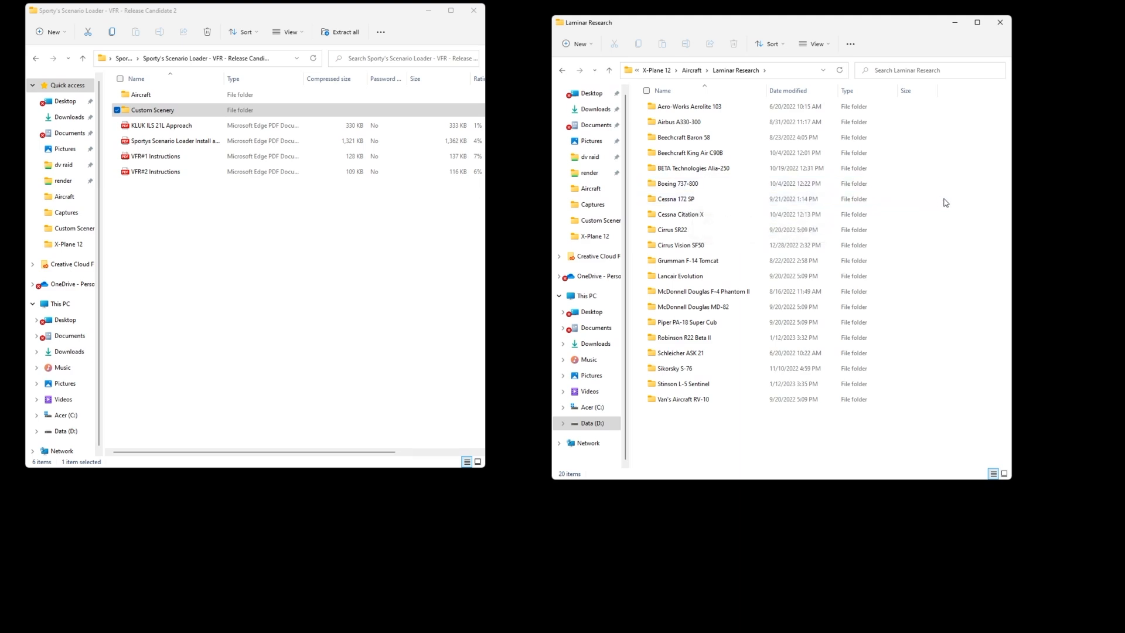
mouse_move(942, 204)
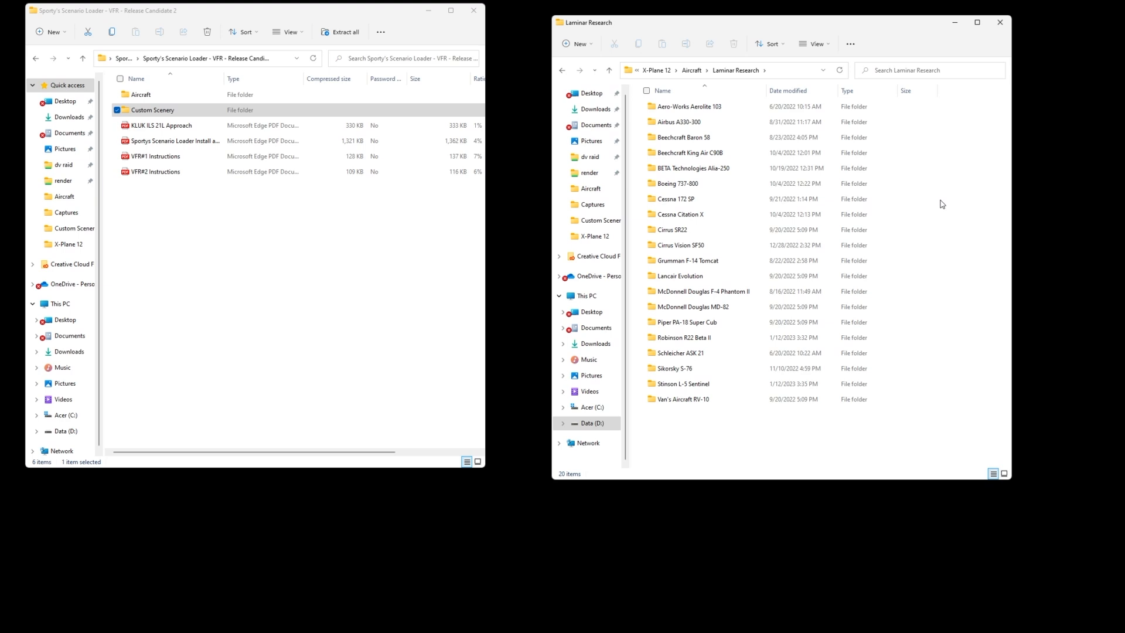
mouse_move(755, 60)
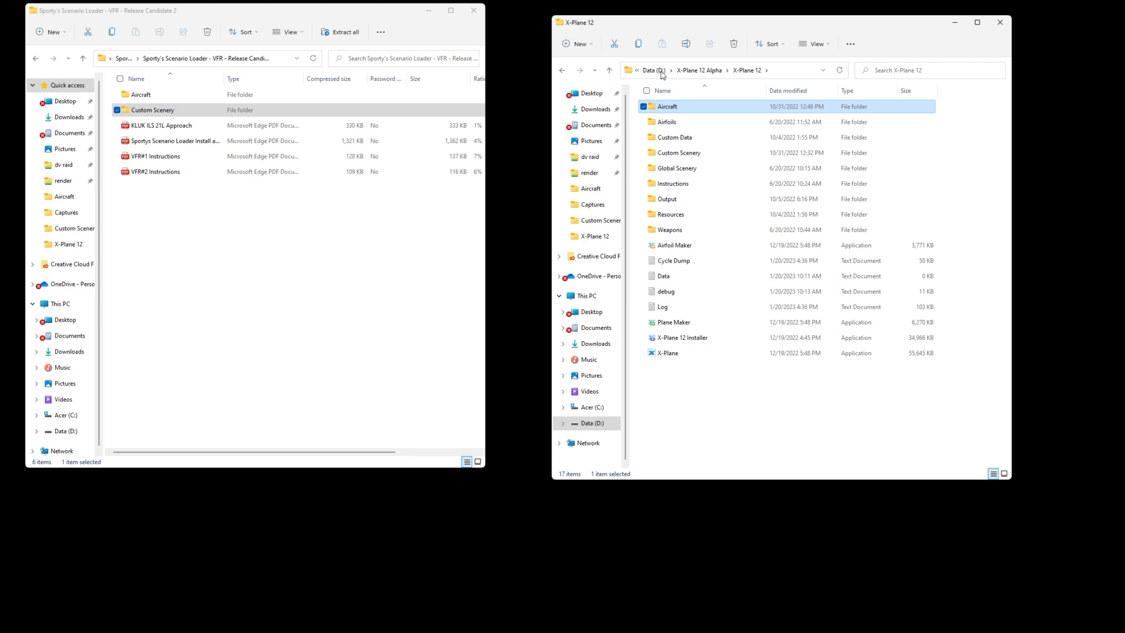
mouse_move(674, 74)
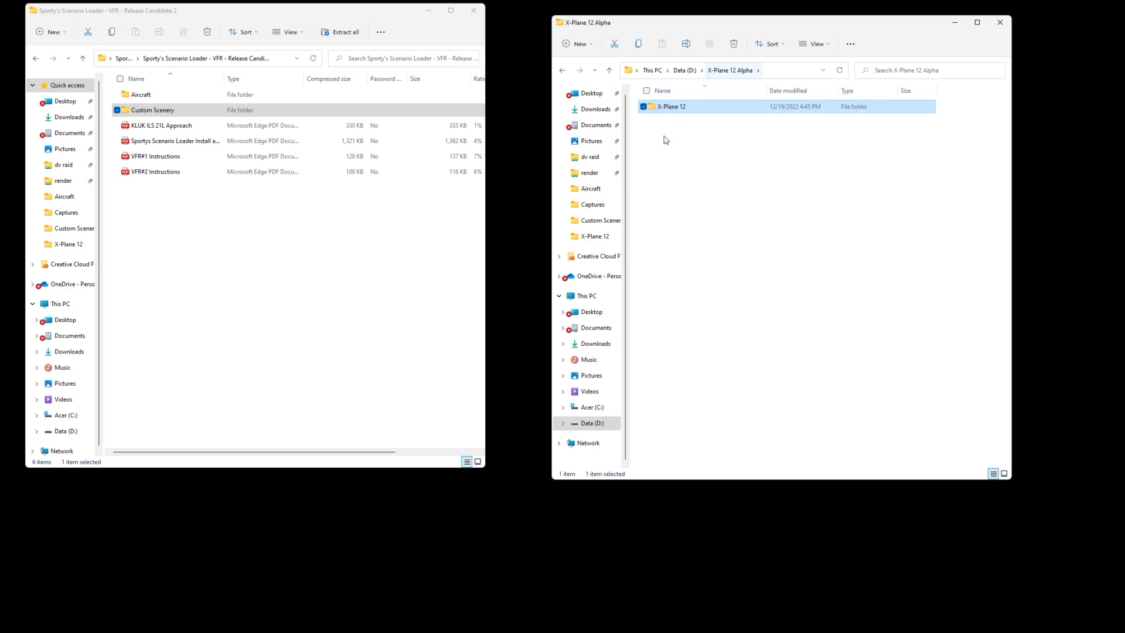
Open the X-Plane 12 folder and launch the X-Plane application
double_click(672, 106)
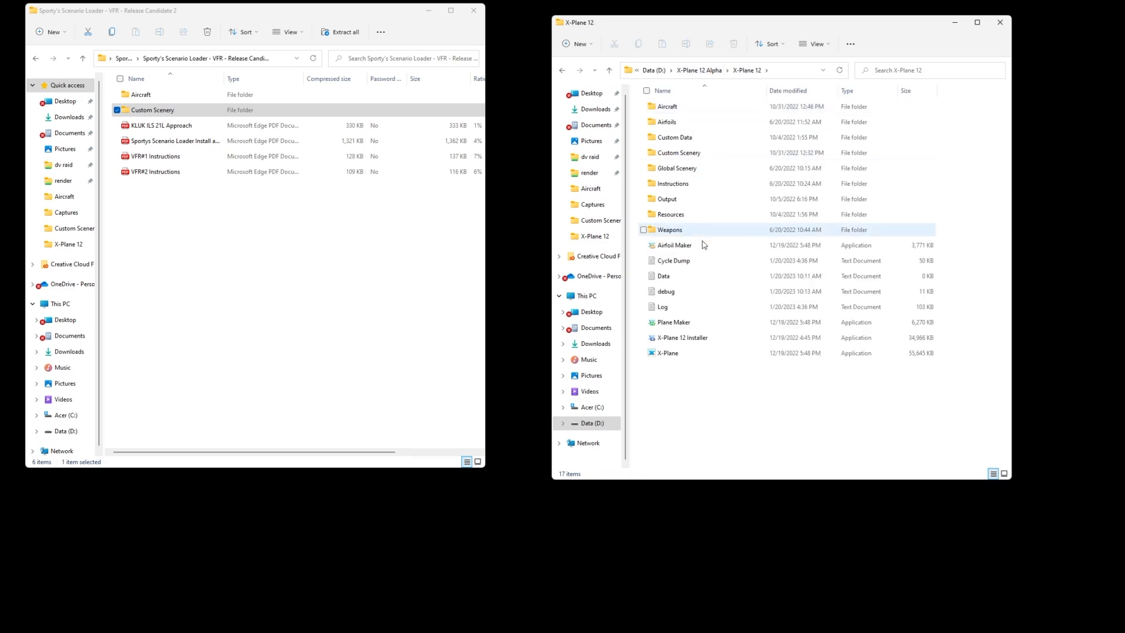
click(668, 352)
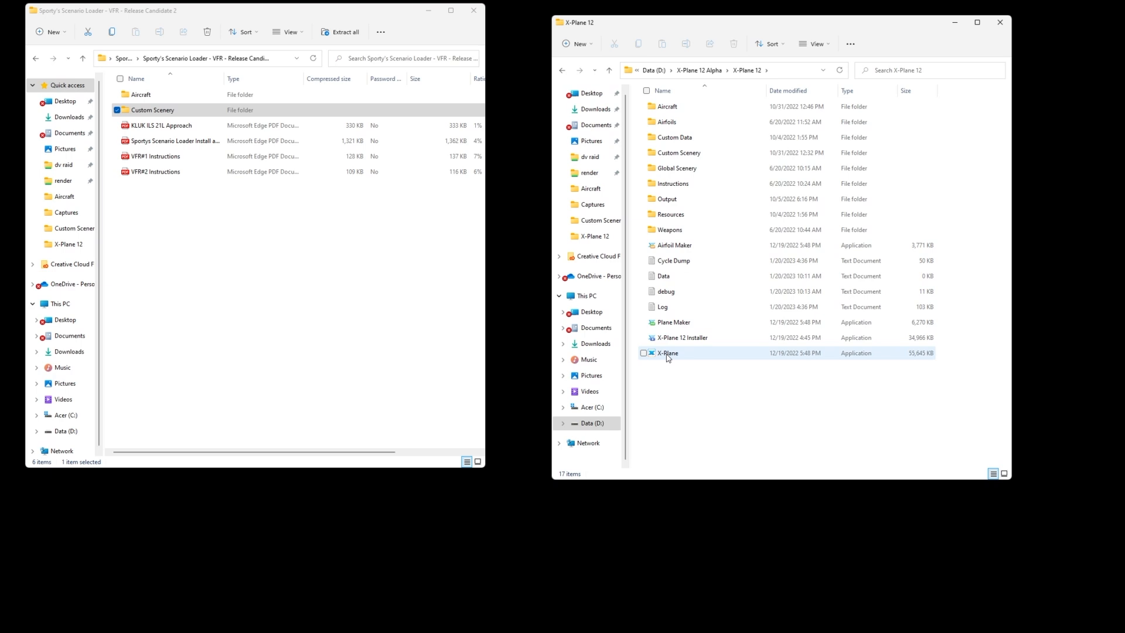
double_click(667, 352)
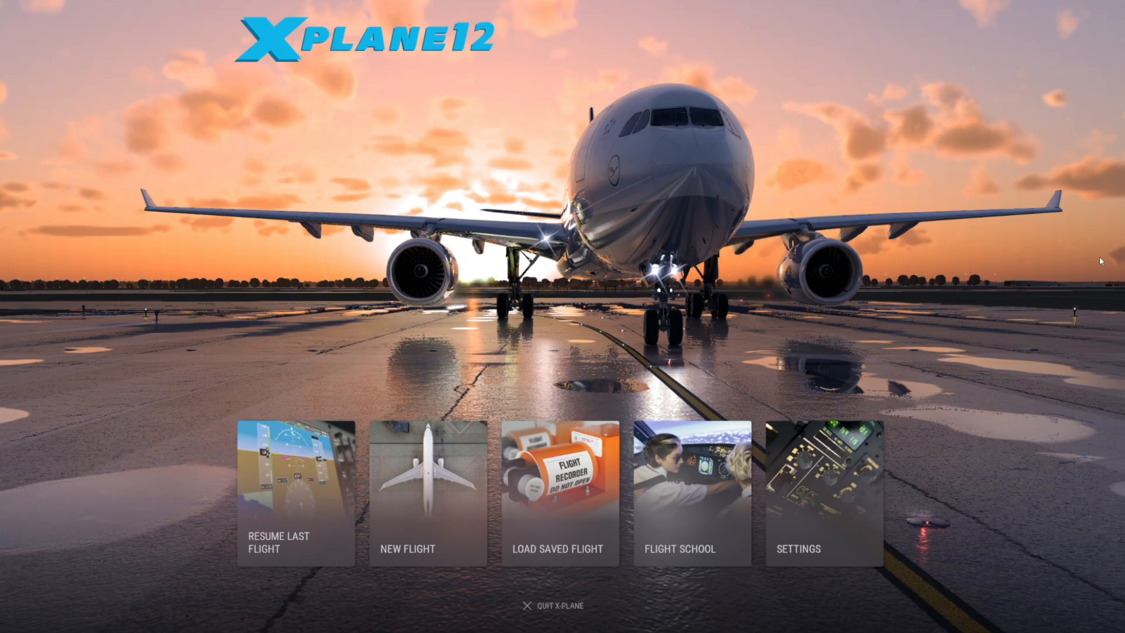
mouse_move(614, 351)
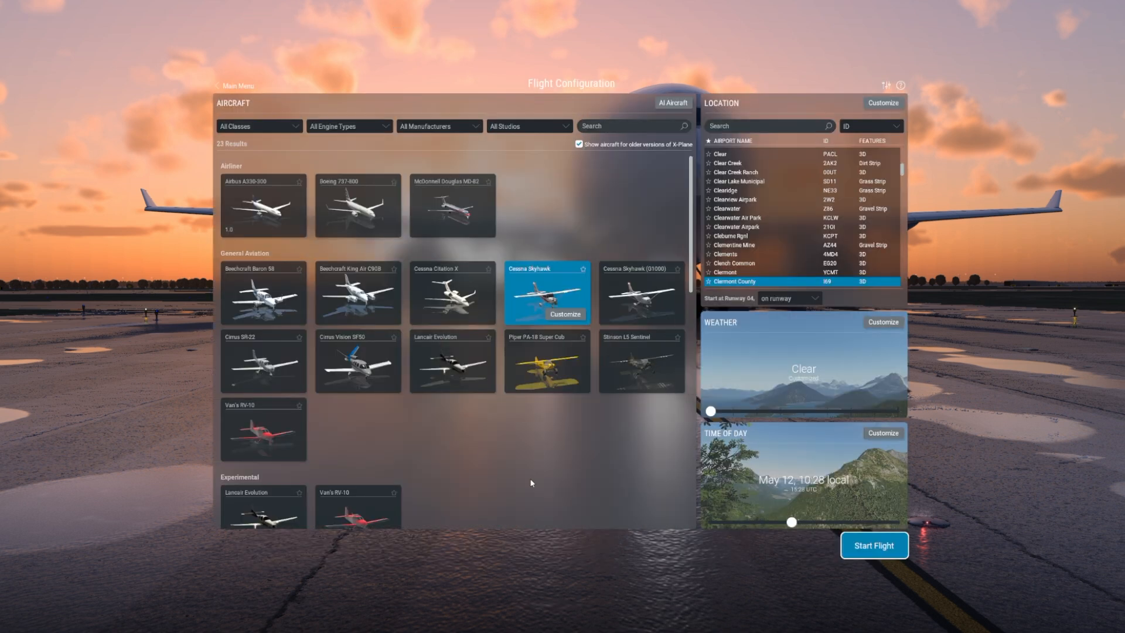
mouse_move(551, 313)
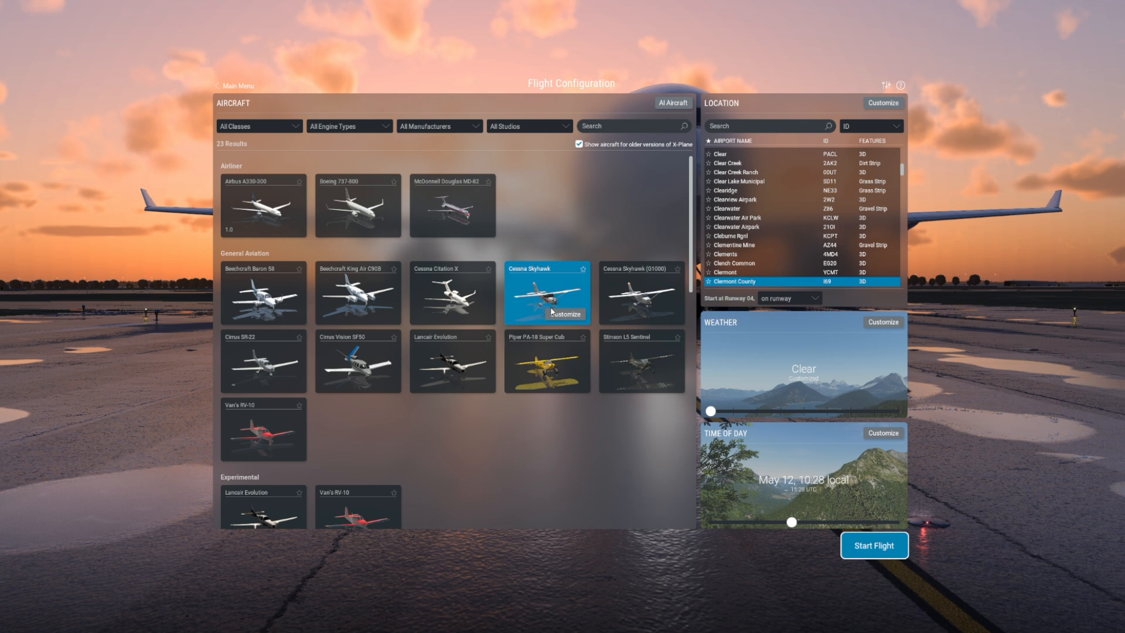
Pick the Cessna Skyhawk, keep the runway start position, and start the flight
click(451, 291)
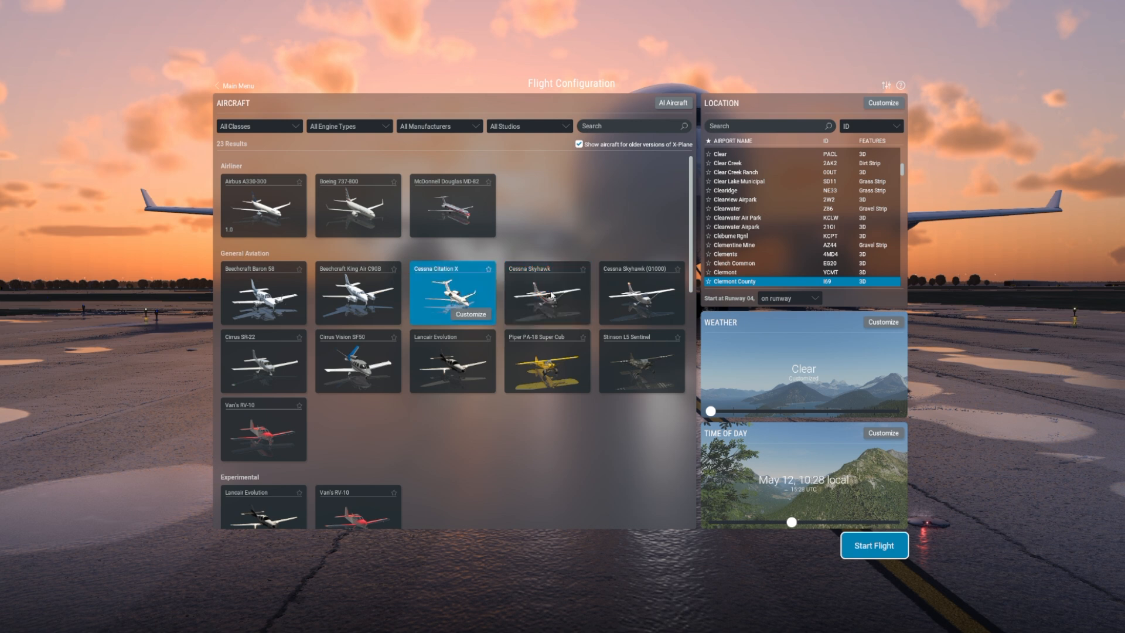
click(547, 293)
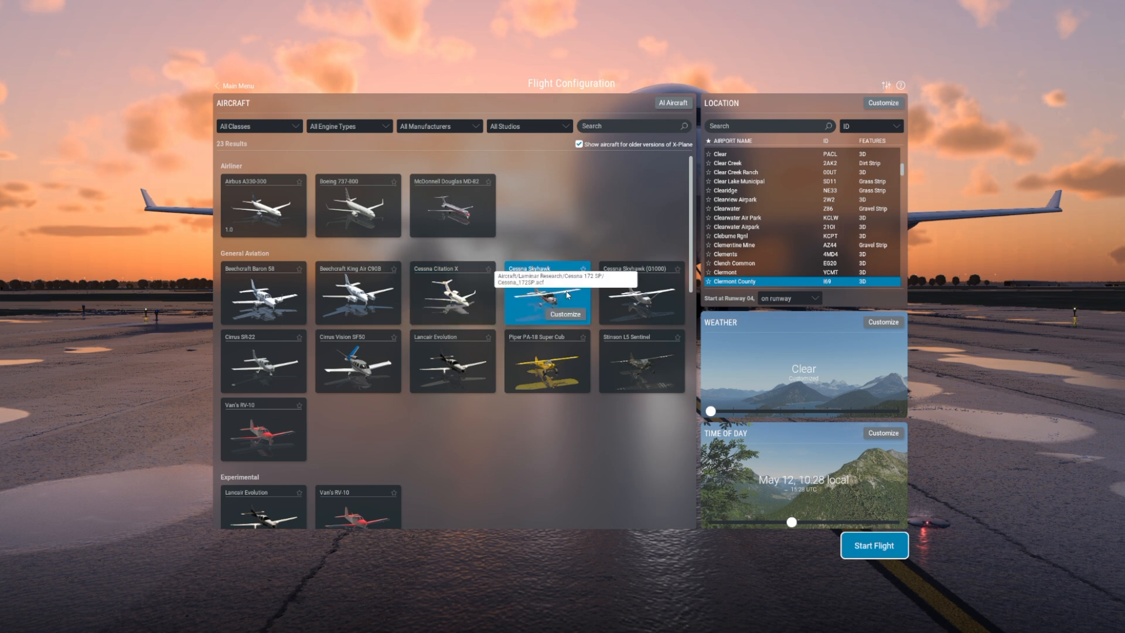
mouse_move(659, 240)
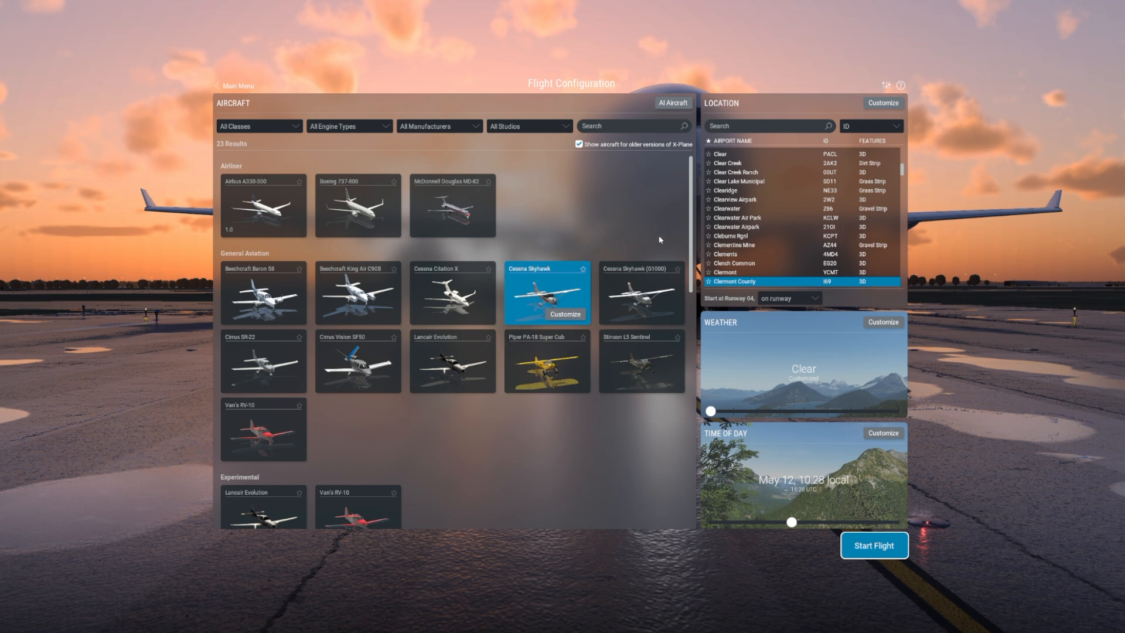
click(787, 298)
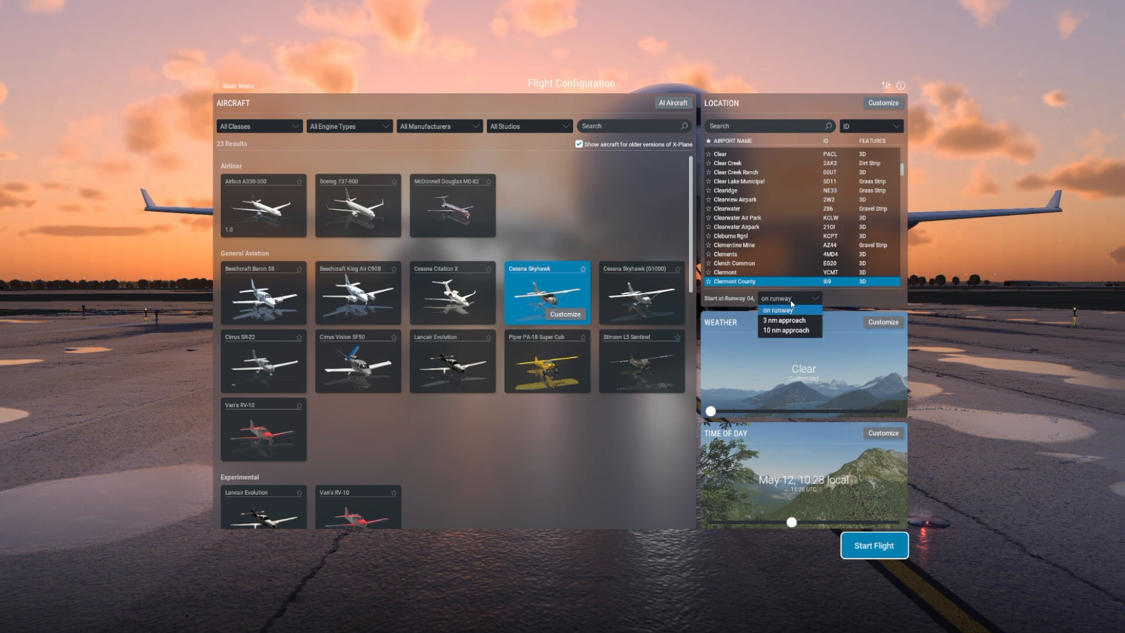
click(789, 297)
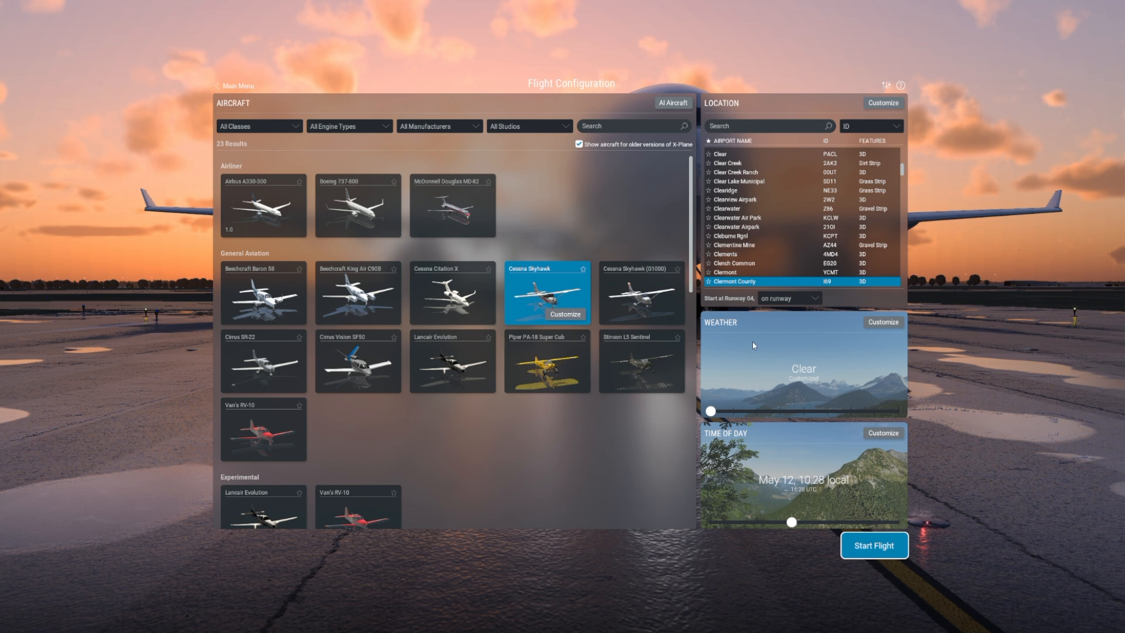
mouse_move(874, 546)
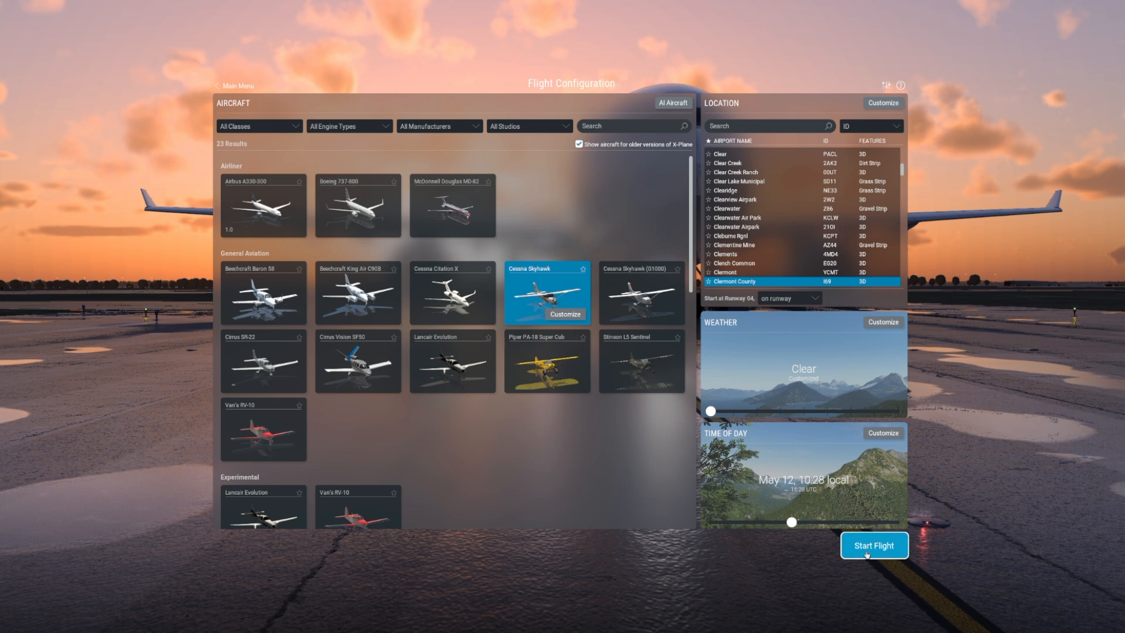
click(873, 545)
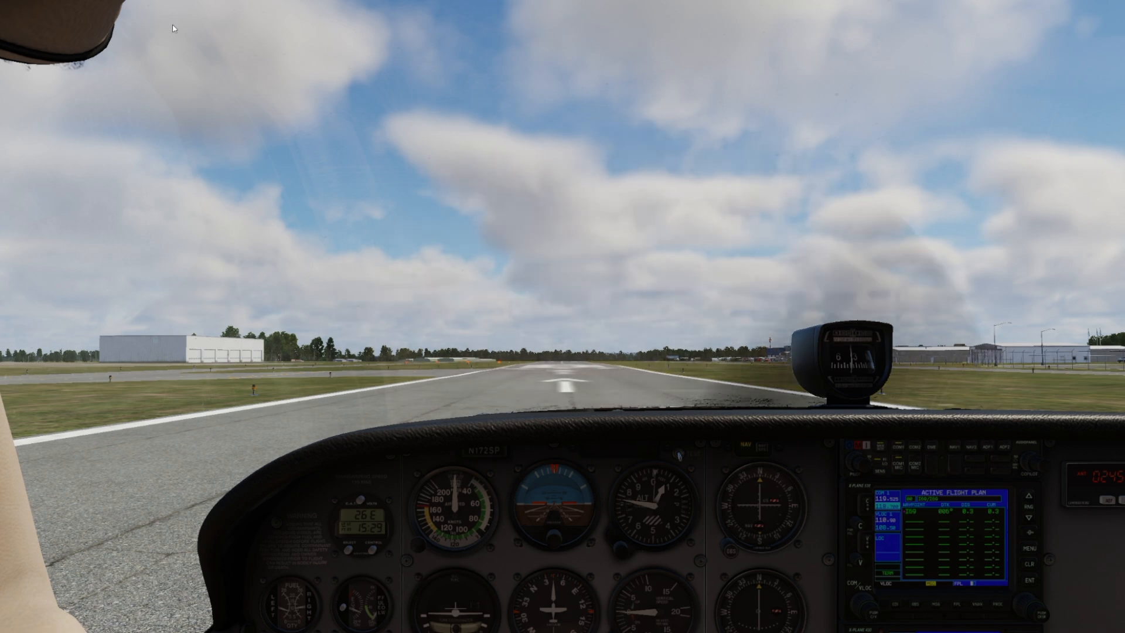
Choose Sporty's Scenario Loader from the Plugins menu
click(106, 3)
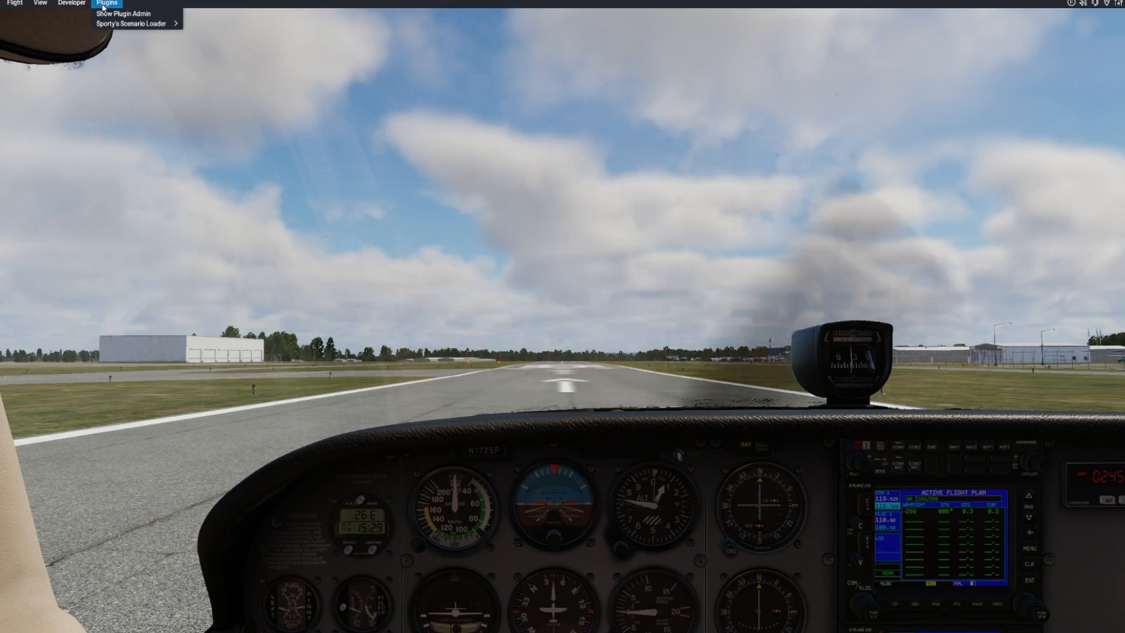
click(132, 23)
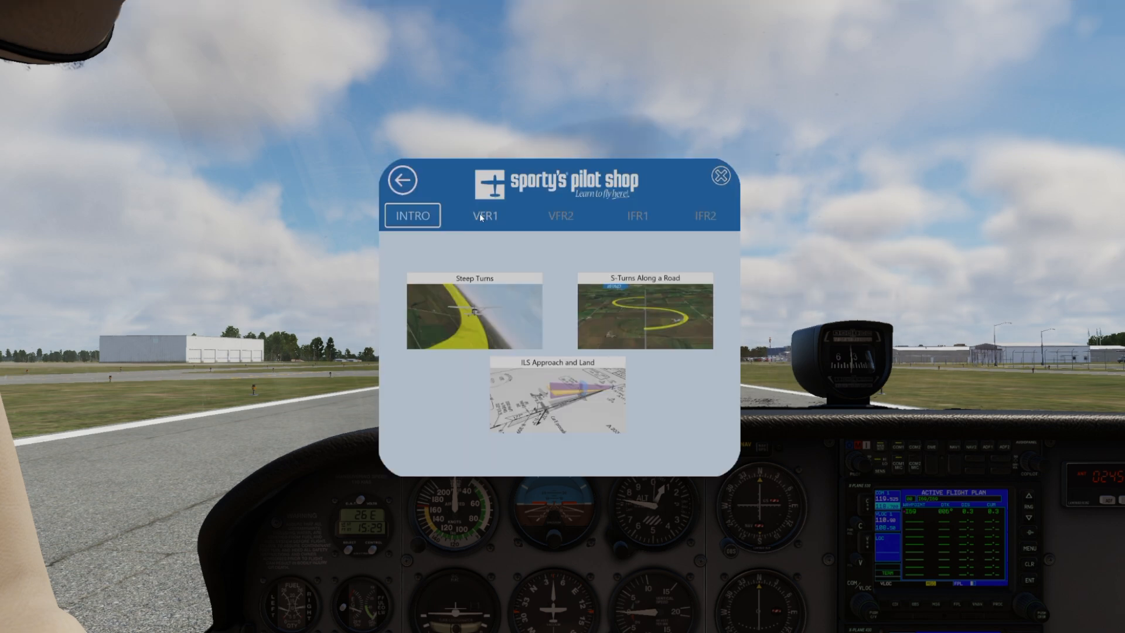
Switch the loader to VFR1 and page down to page 4/4
click(485, 215)
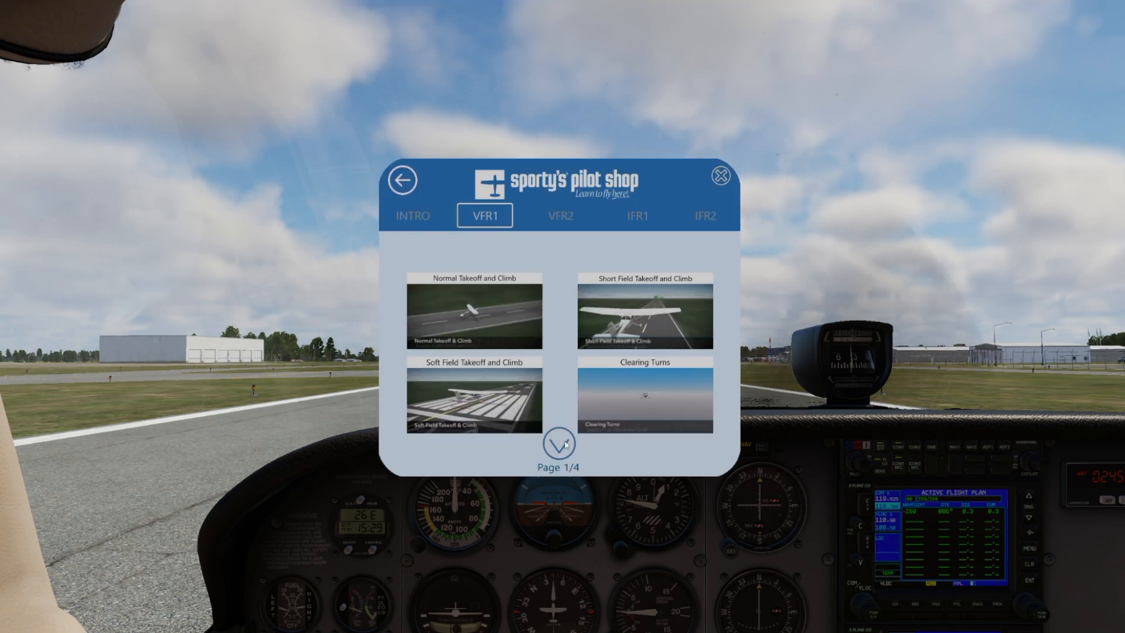
click(559, 443)
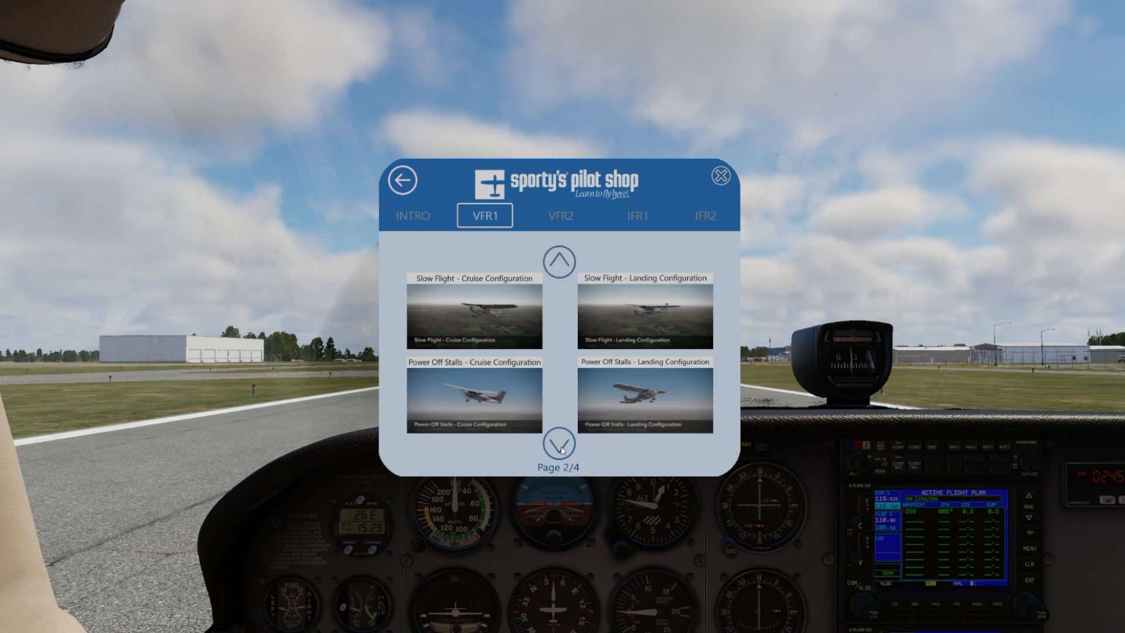
click(559, 445)
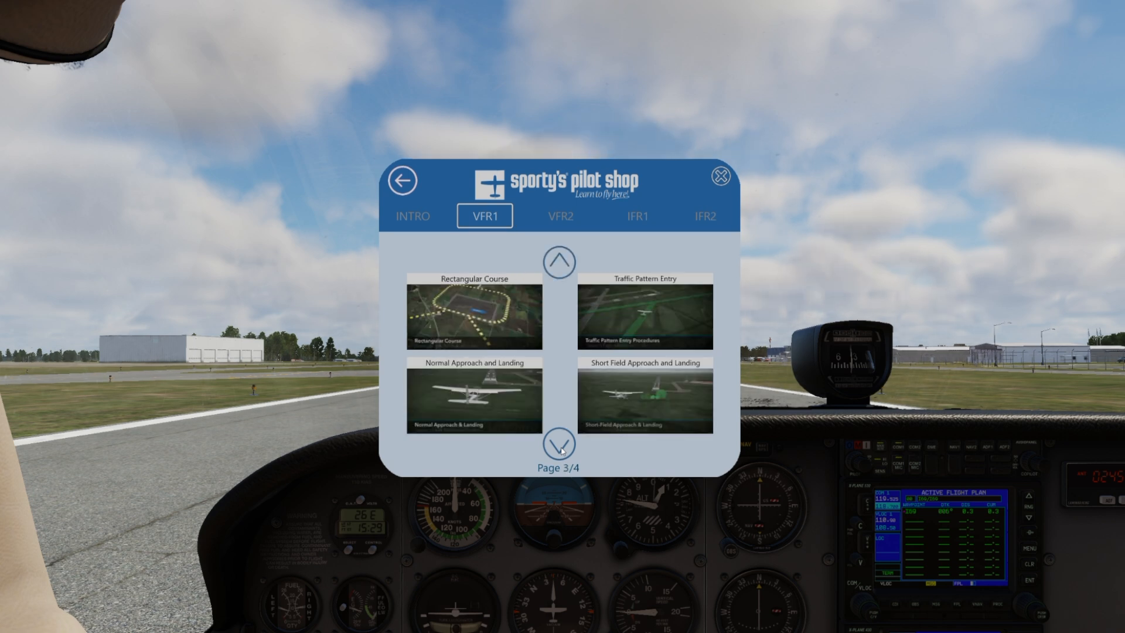
click(559, 444)
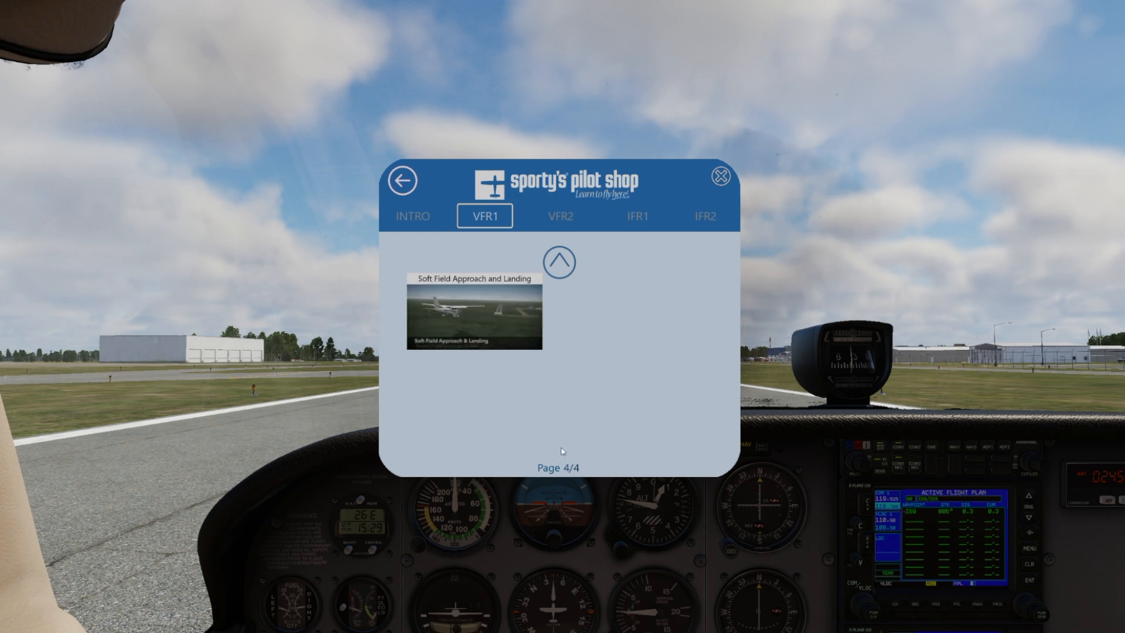
mouse_move(563, 216)
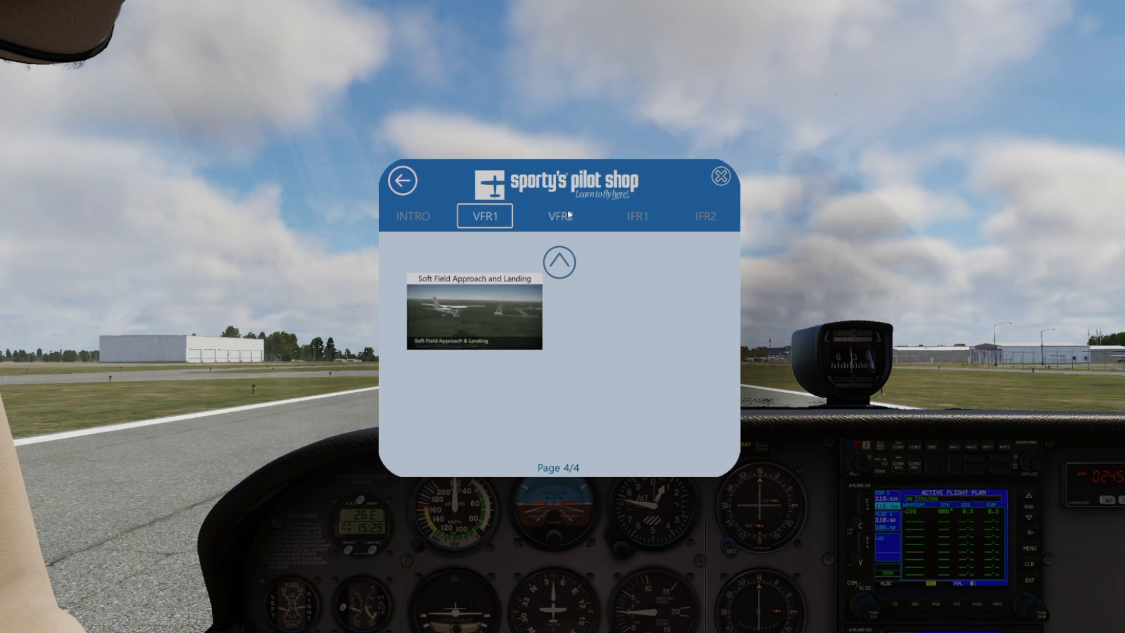
Switch to VFR2, page through to page 3/3, then back to page 1/3
click(562, 216)
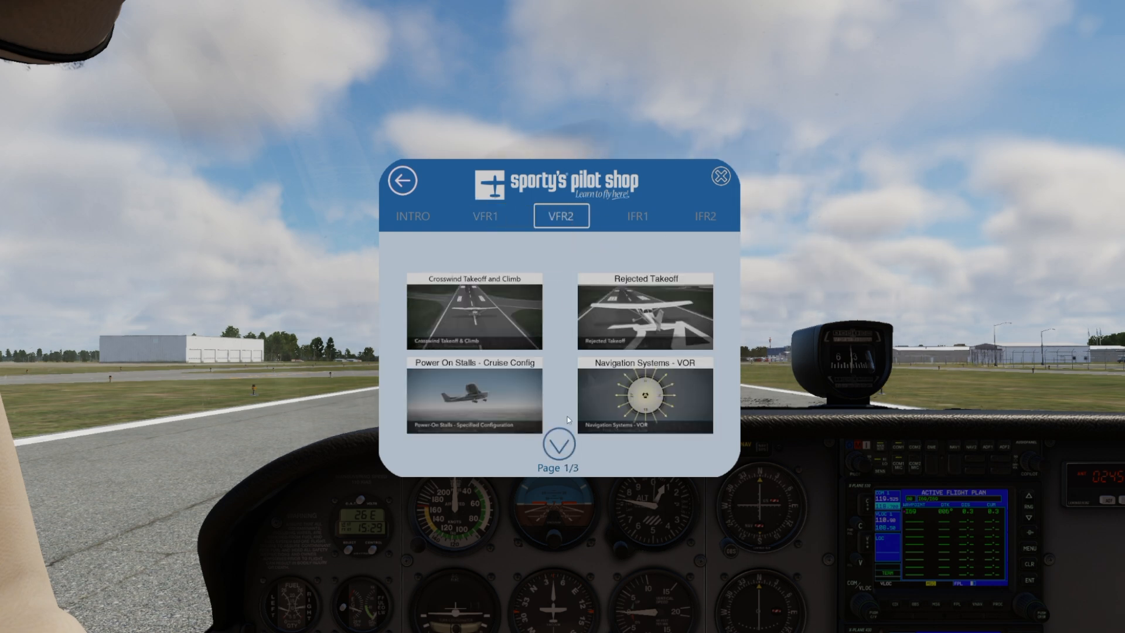
click(558, 444)
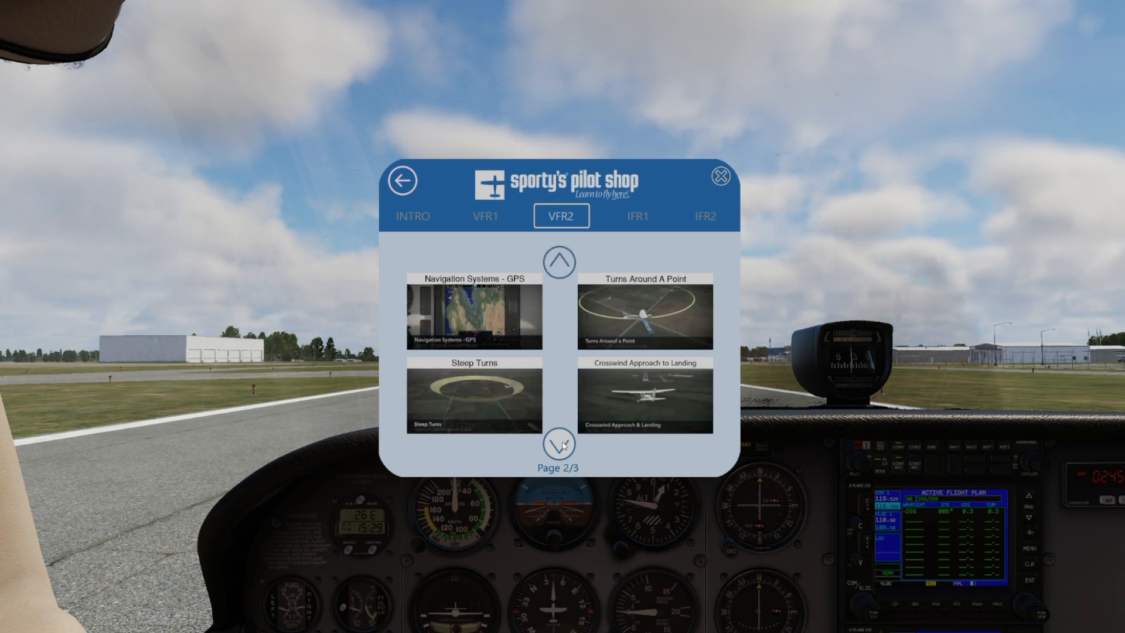
click(559, 444)
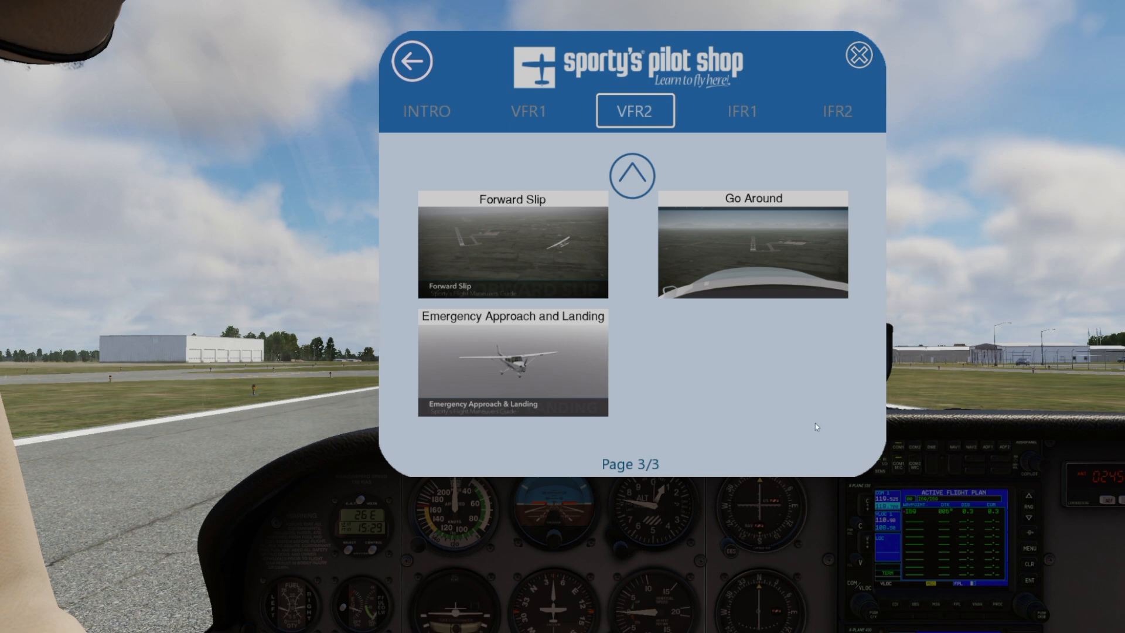
click(631, 174)
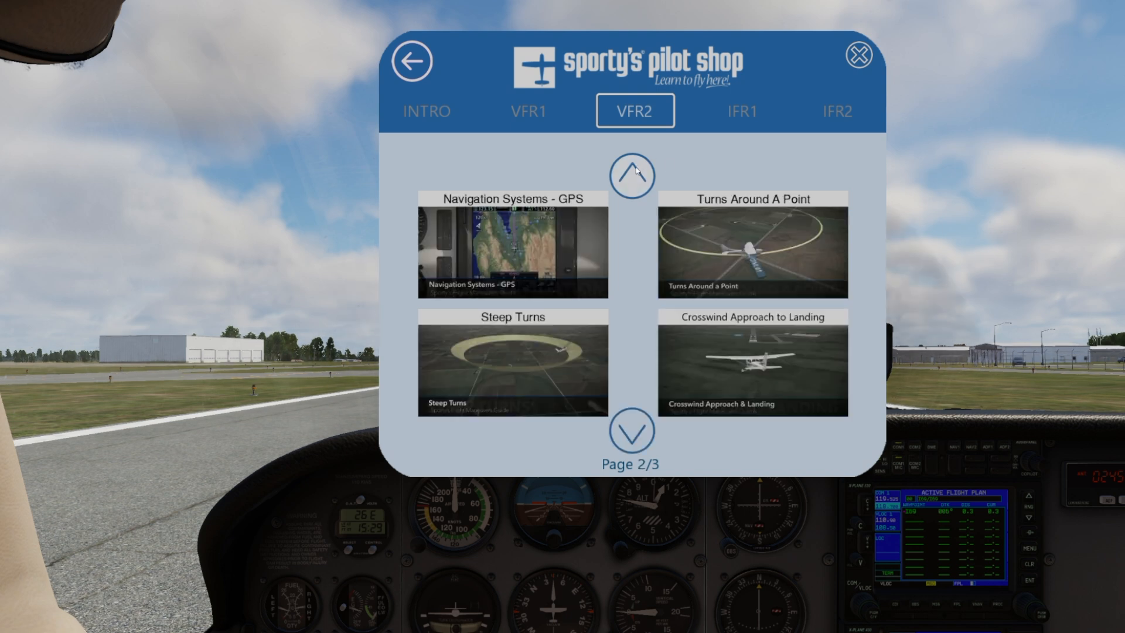
click(631, 175)
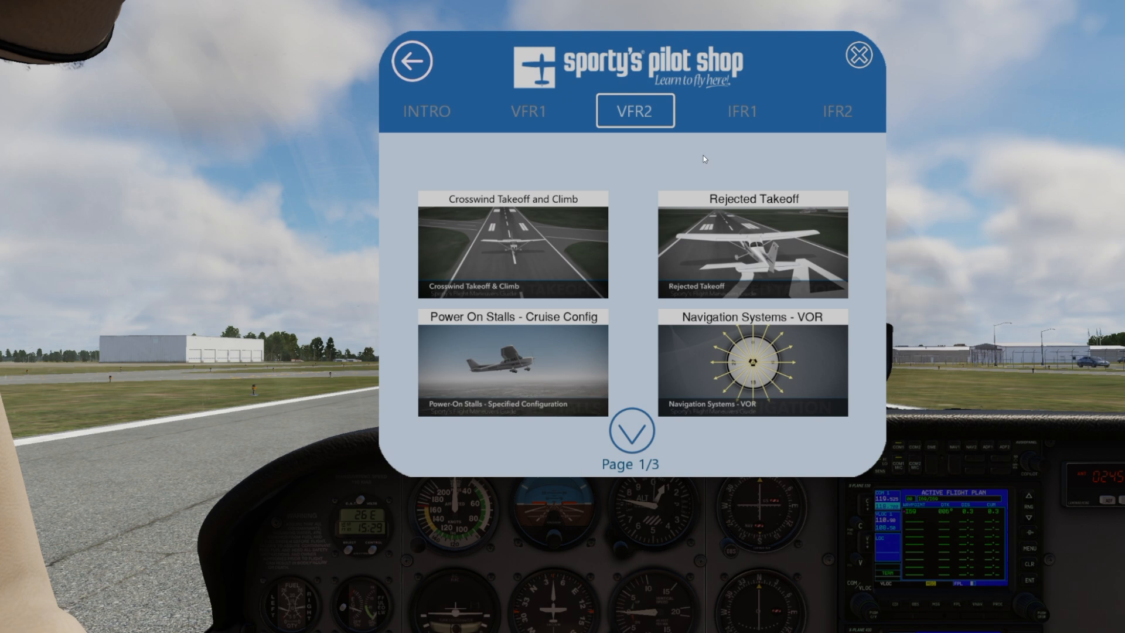